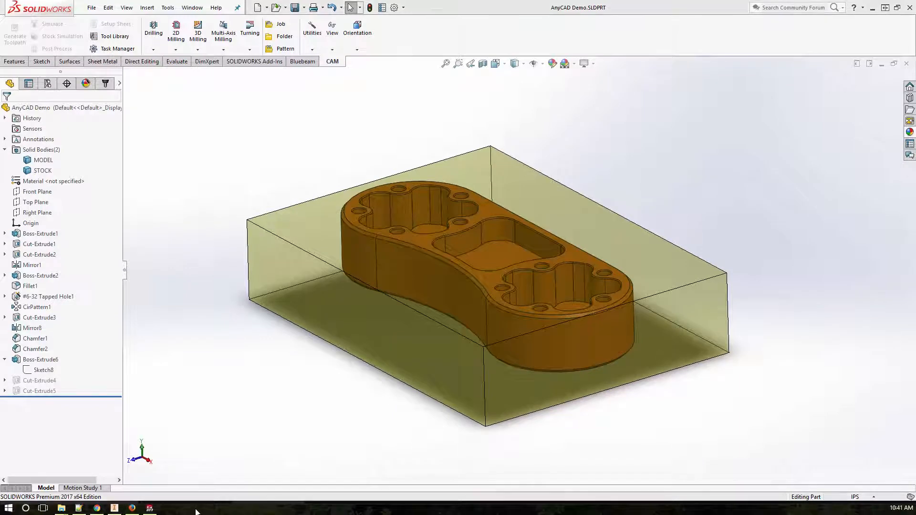
pyautogui.moveTo(116, 507)
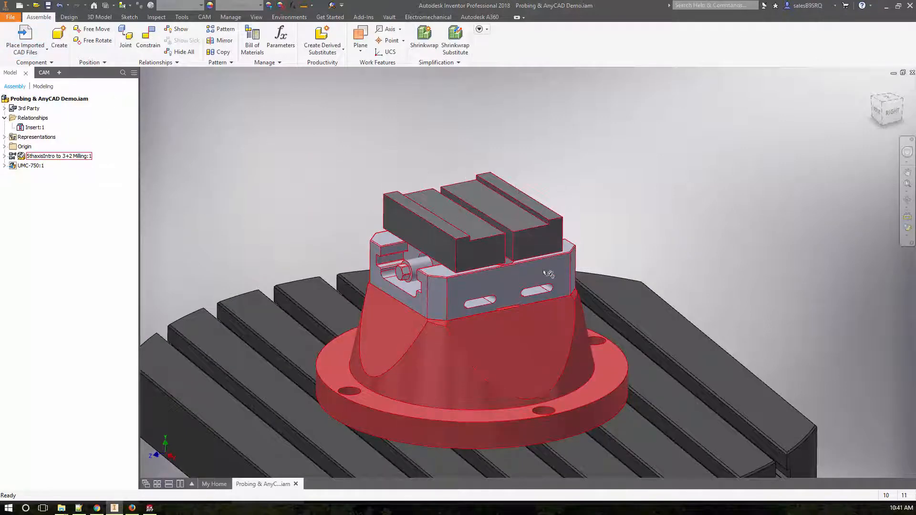
# Step: Switch from the SolidWorks part to the Inventor assembly of the vise on the machine table
pyautogui.click(58, 156)
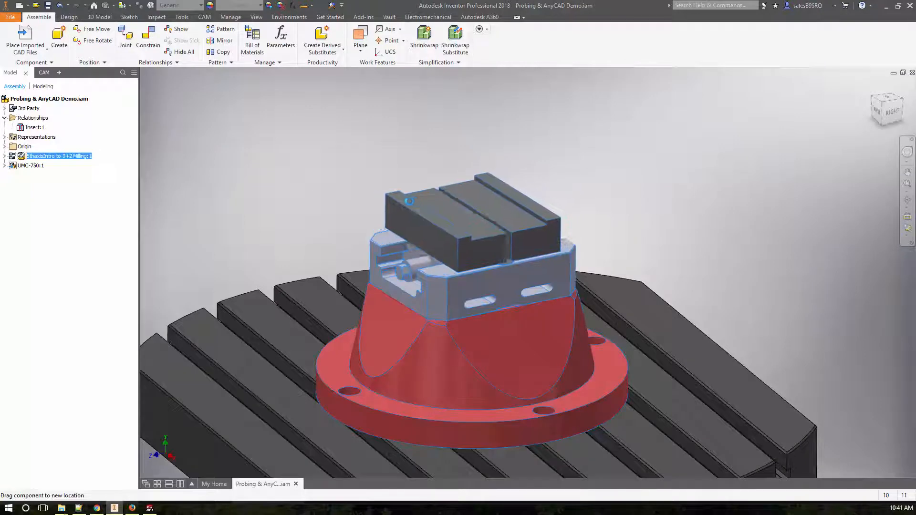
# Step: Start placing the AnyCAD Demo.SLDPRT file as an imported CAD component
pyautogui.click(25, 35)
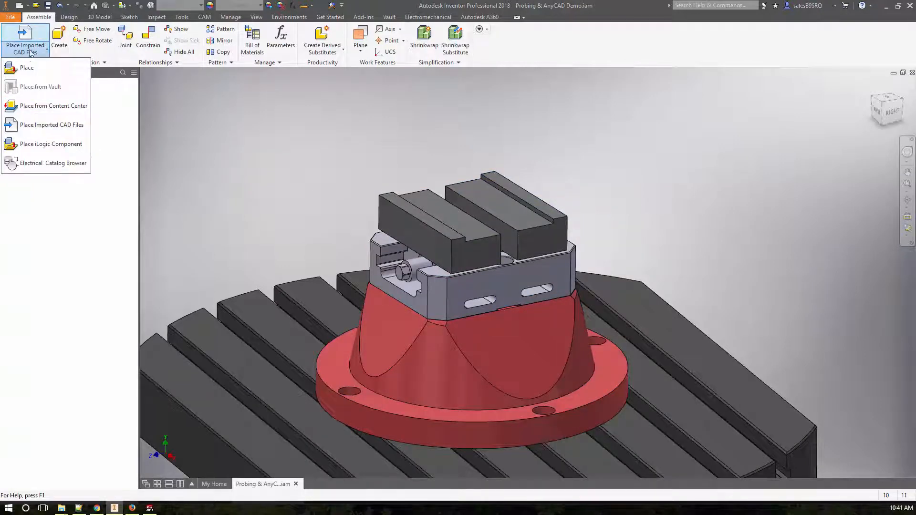
pyautogui.click(26, 67)
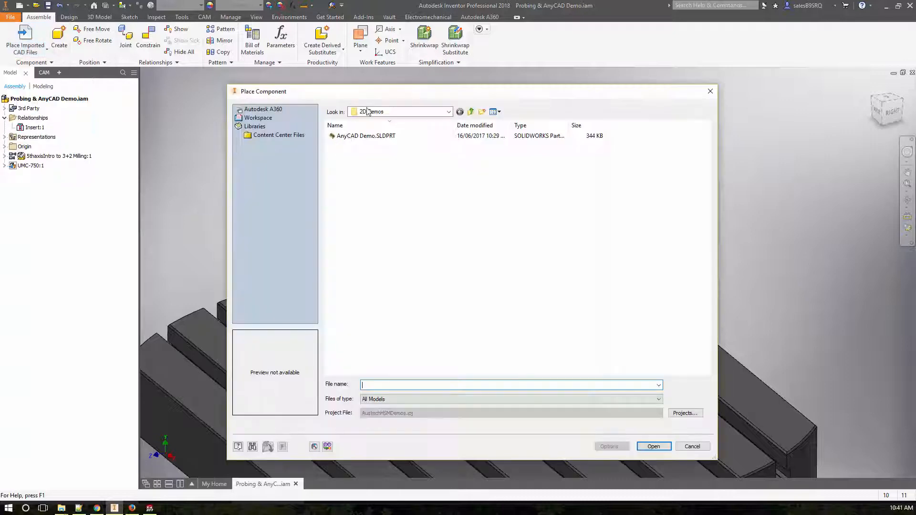
pyautogui.click(366, 135)
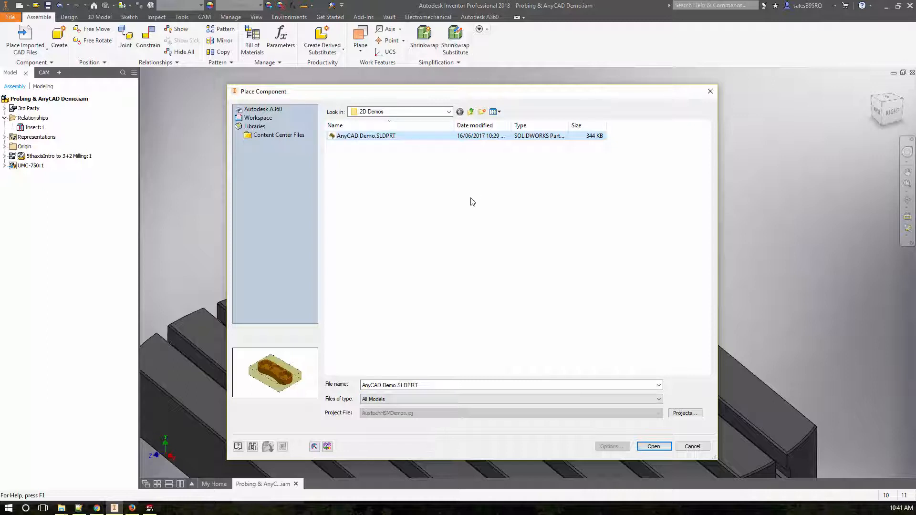
pyautogui.moveTo(476, 203)
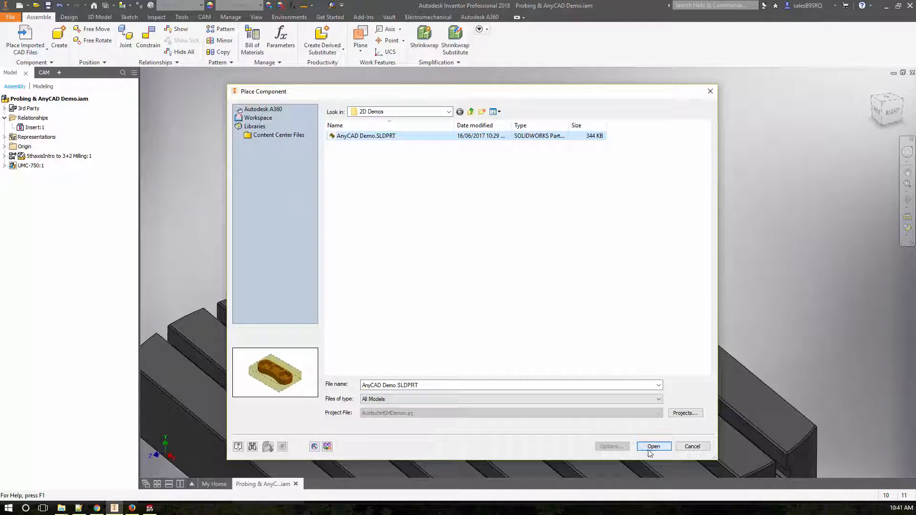
pyautogui.click(653, 447)
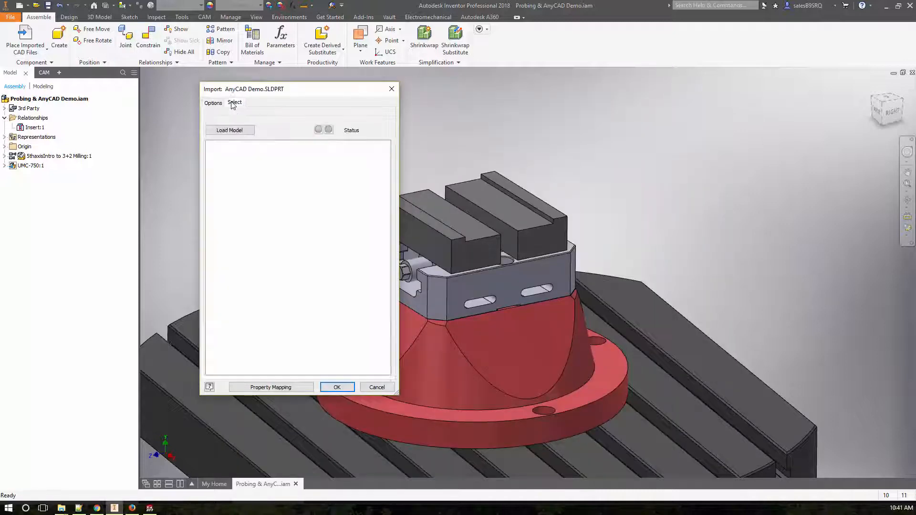
# Step: Load the part's bodies, include the STOCK body, and import it as a Reference Model
pyautogui.click(230, 129)
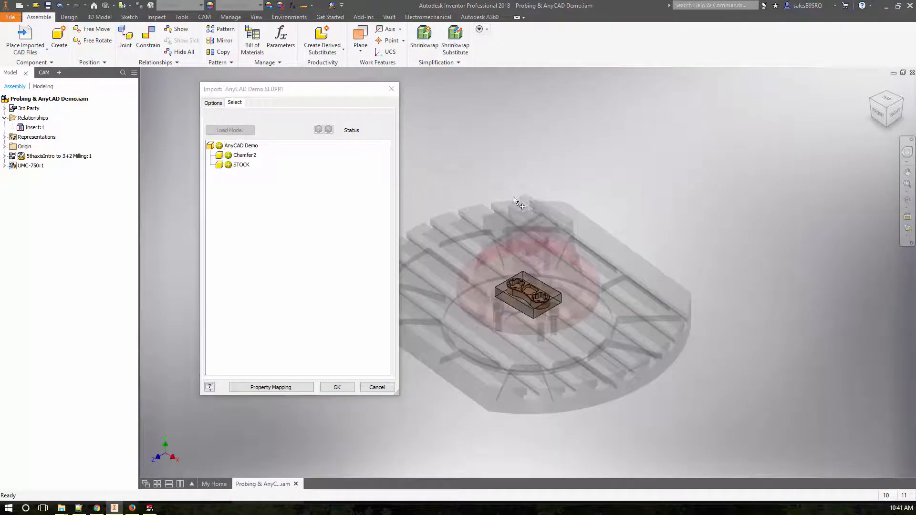
pyautogui.click(240, 164)
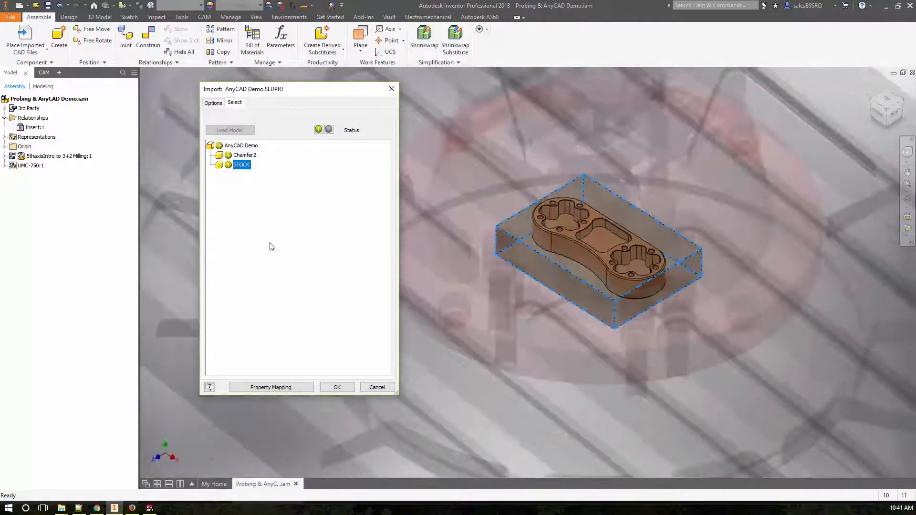
pyautogui.click(213, 102)
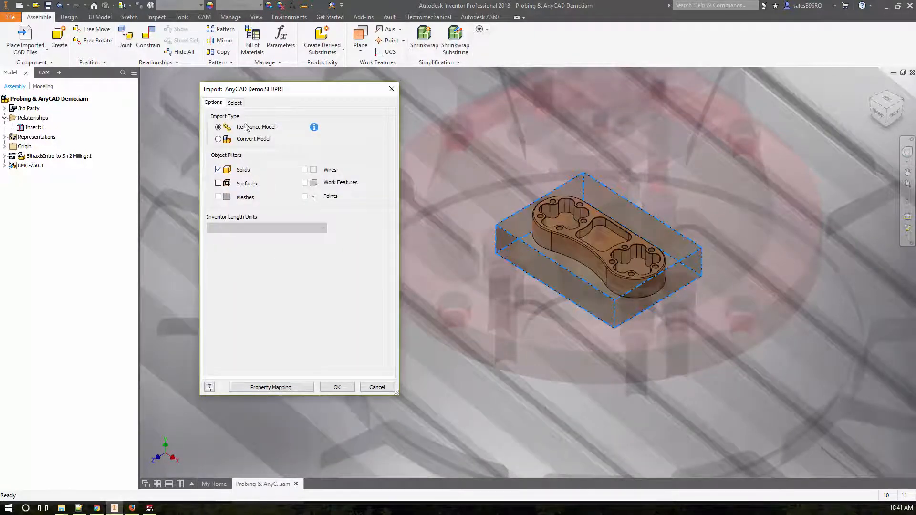
pyautogui.moveTo(337, 386)
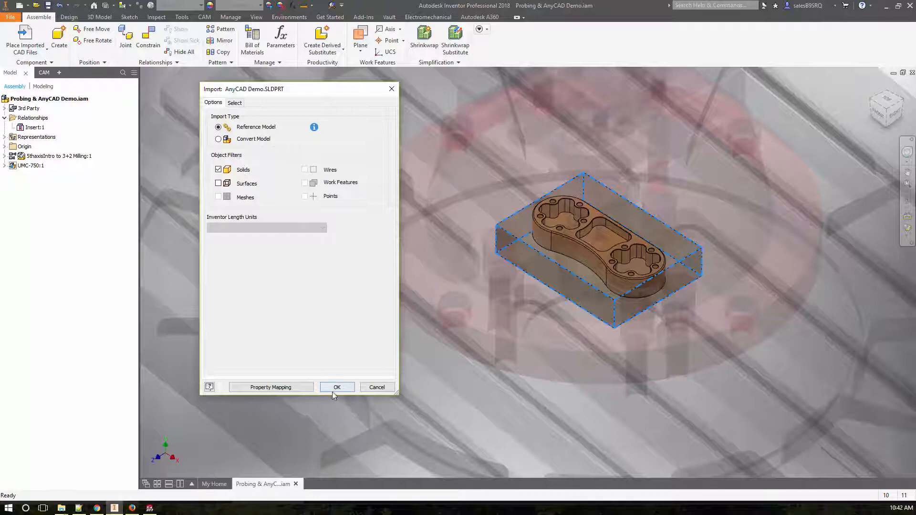
pyautogui.moveTo(311, 313)
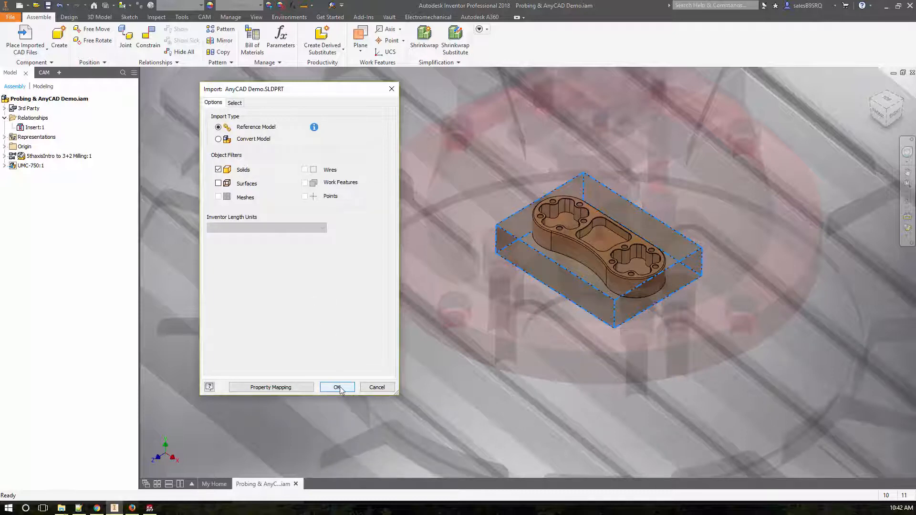
pyautogui.click(337, 388)
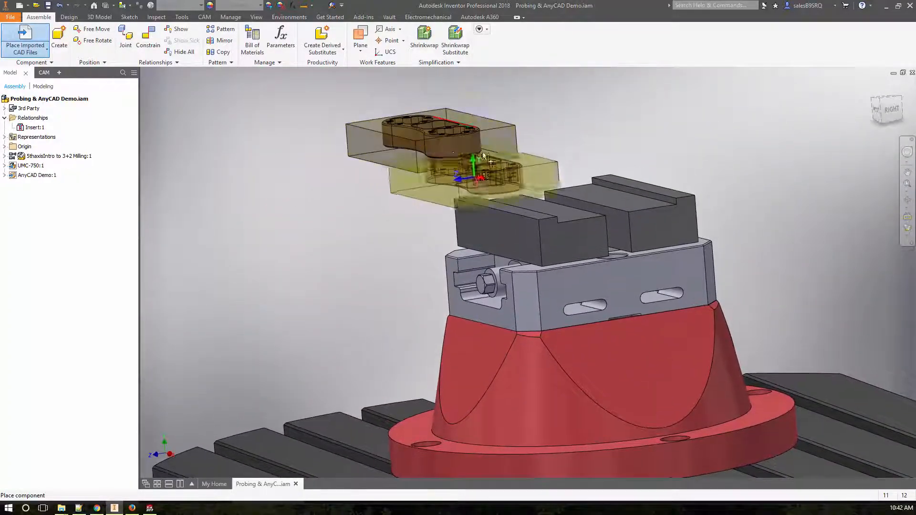
# Step: Place the part above the vise and lock it between the jaws with a Rigid joint, accepting the warning
pyautogui.rightClick(491, 158)
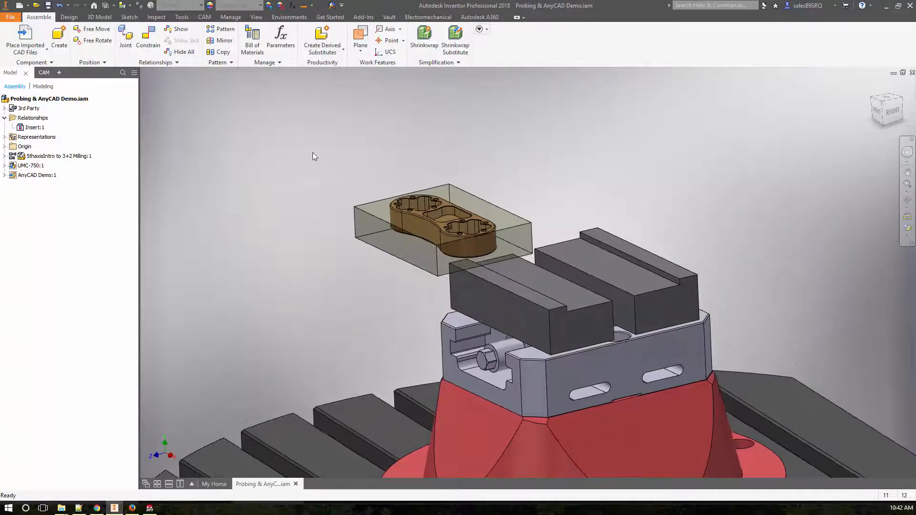
pyautogui.click(125, 35)
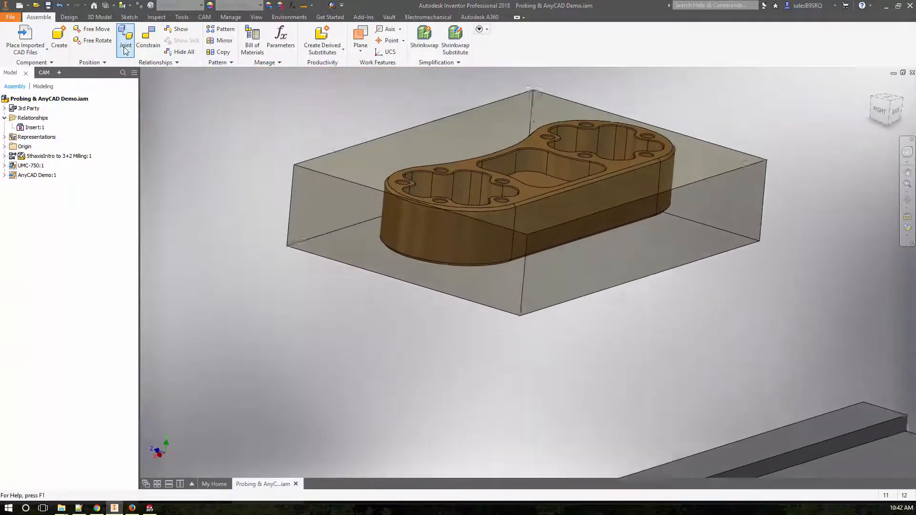
pyautogui.click(125, 40)
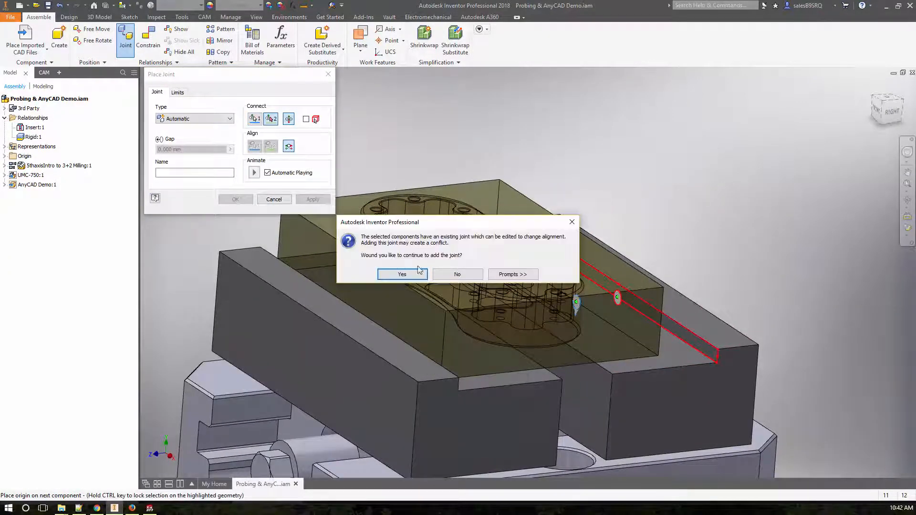
pyautogui.click(402, 273)
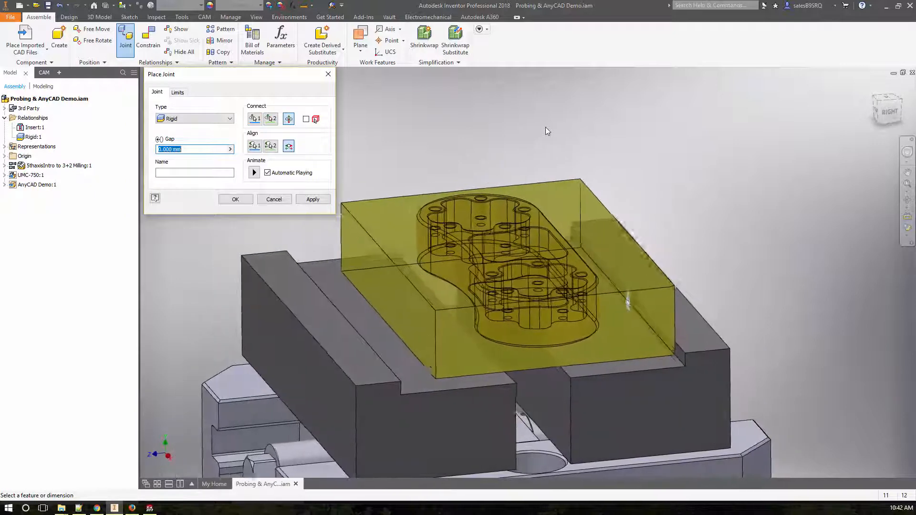
pyautogui.click(235, 200)
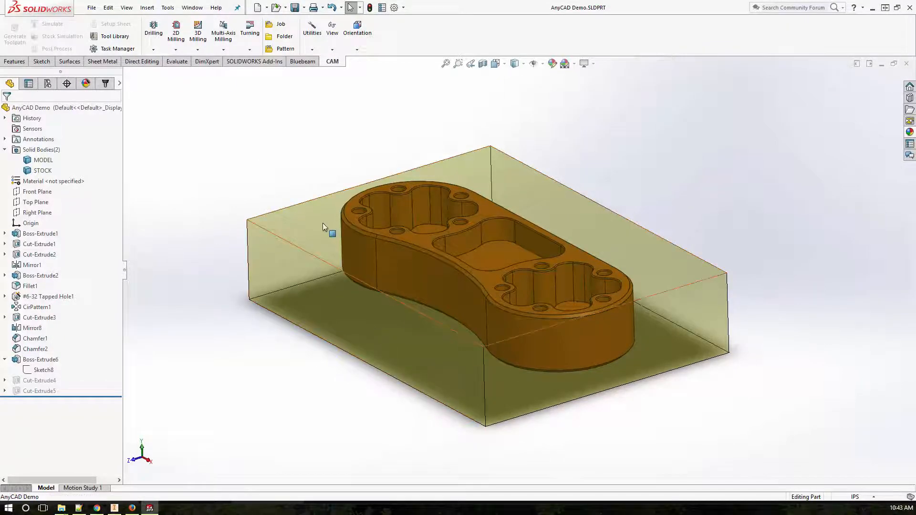
# Step: Set the Boss-Extrude6 stock depth to 3.5 and save, acknowledging the failed-save message
pyautogui.click(42, 170)
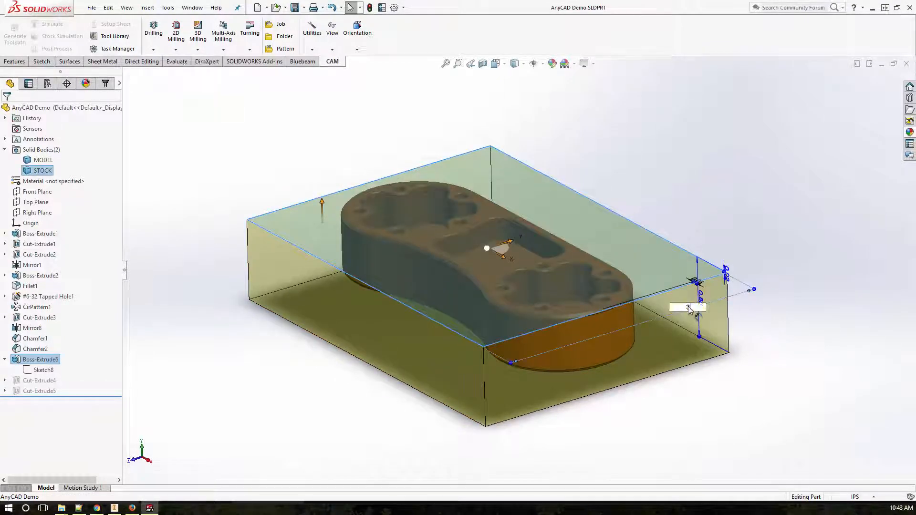
pyautogui.write('3.5')
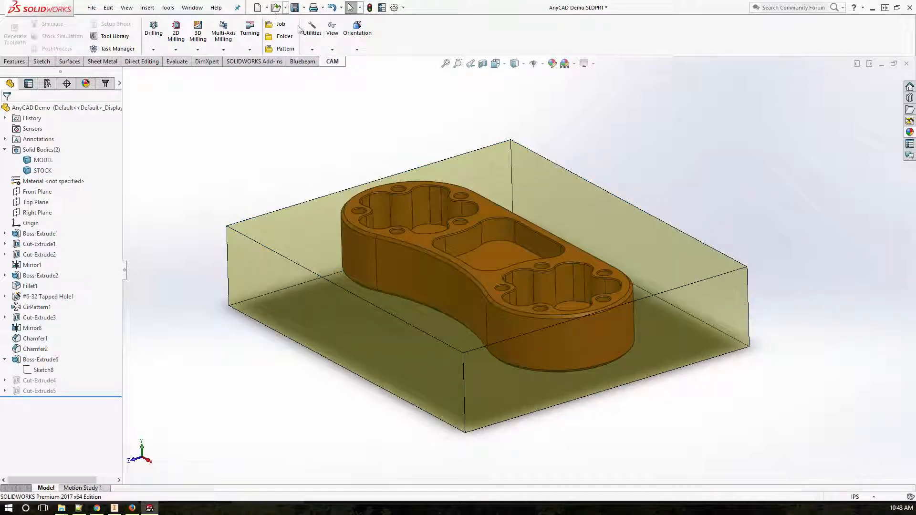
pyautogui.click(297, 7)
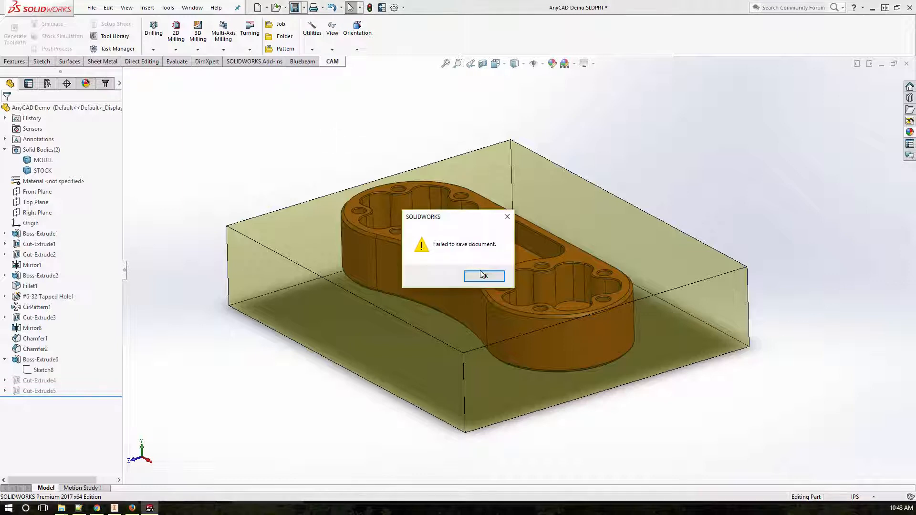
pyautogui.click(483, 275)
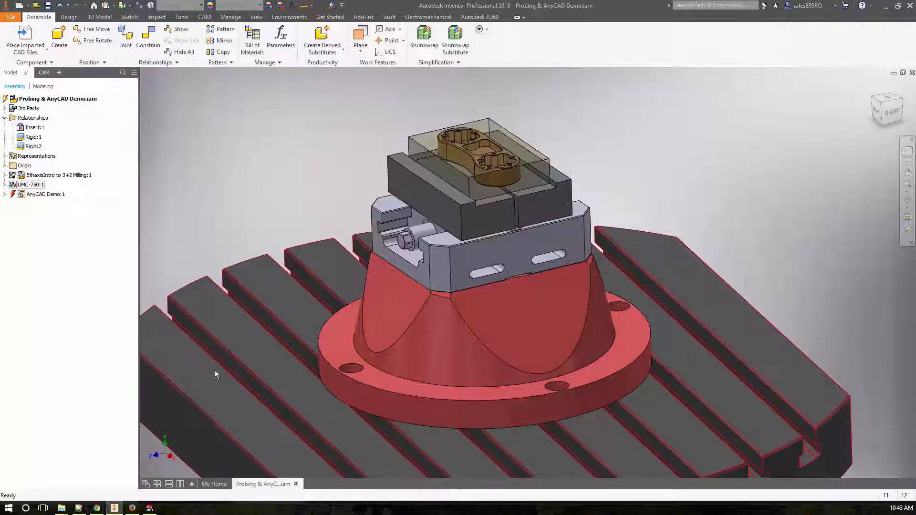
# Step: Update the assembly and show the CAM browser listing Setup1 with its three probe operations
pyautogui.click(45, 194)
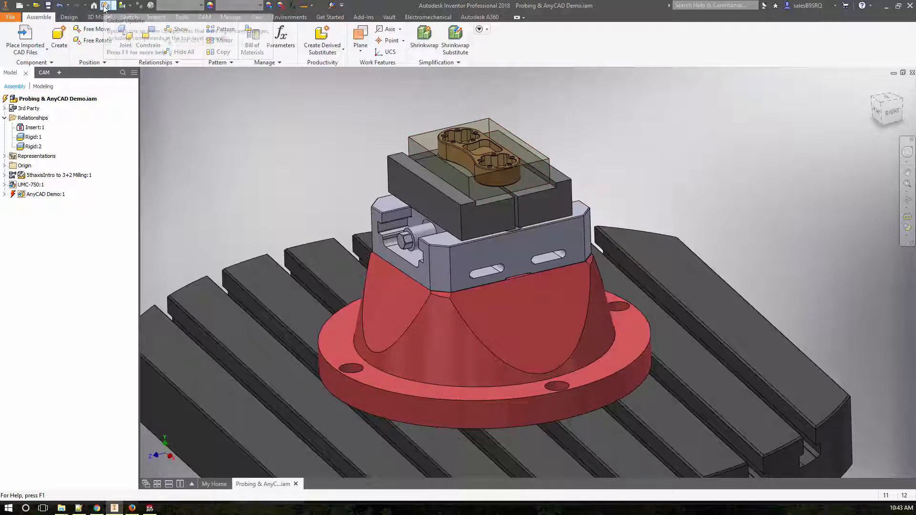
pyautogui.click(108, 6)
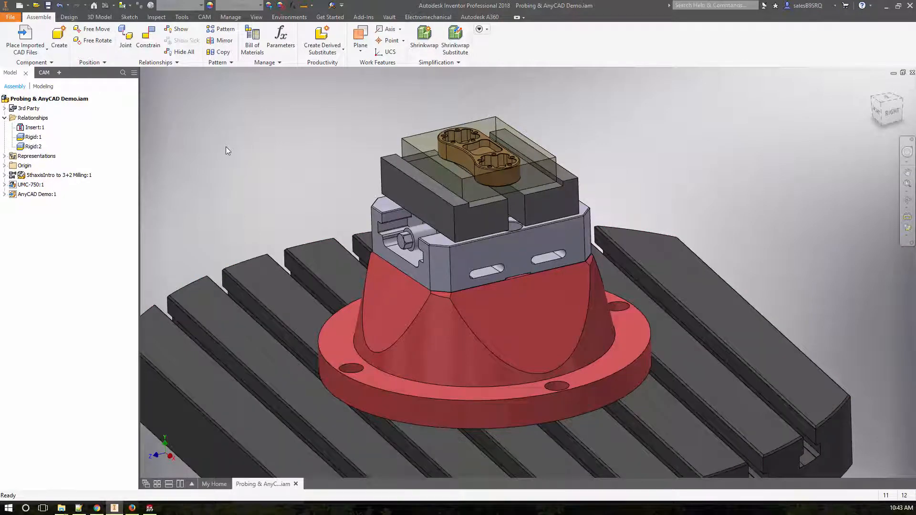
pyautogui.click(38, 194)
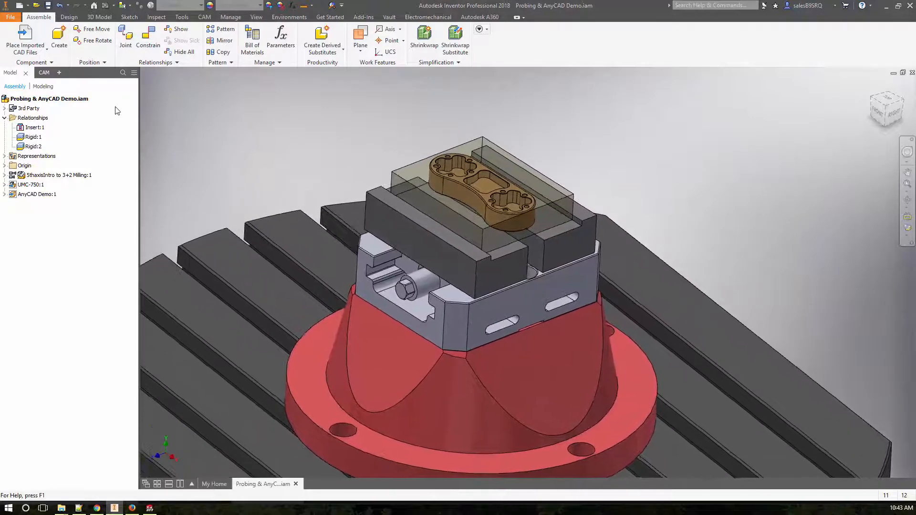
pyautogui.click(32, 72)
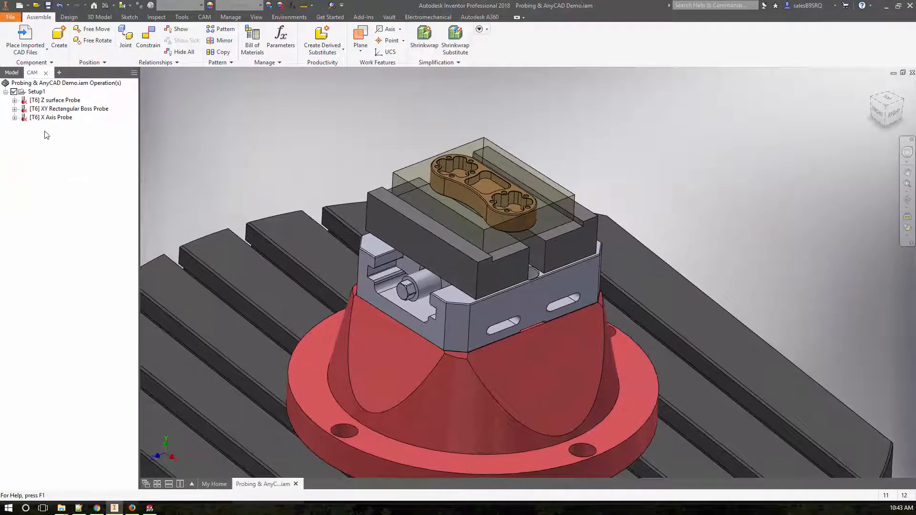
pyautogui.rightClick(36, 92)
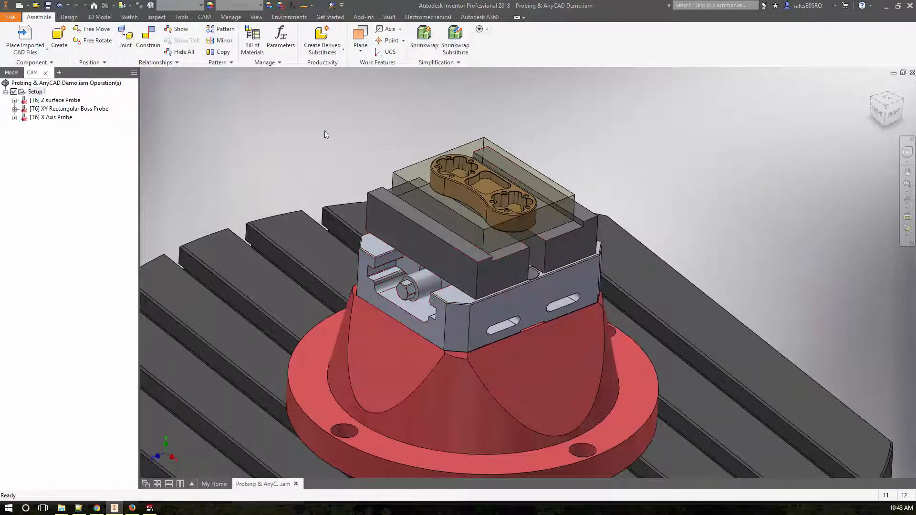
# Step: Delete Setup1 and start a new milling setup
pyautogui.click(204, 17)
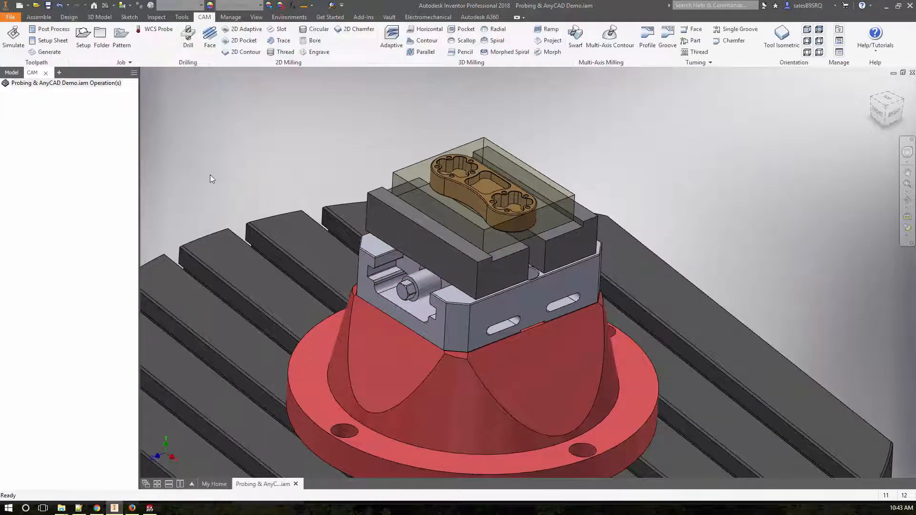
pyautogui.click(83, 38)
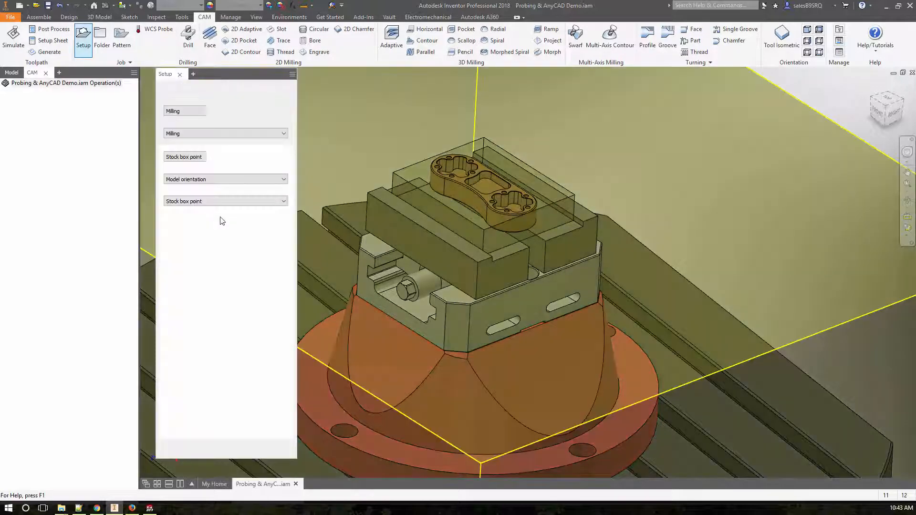
pyautogui.click(83, 38)
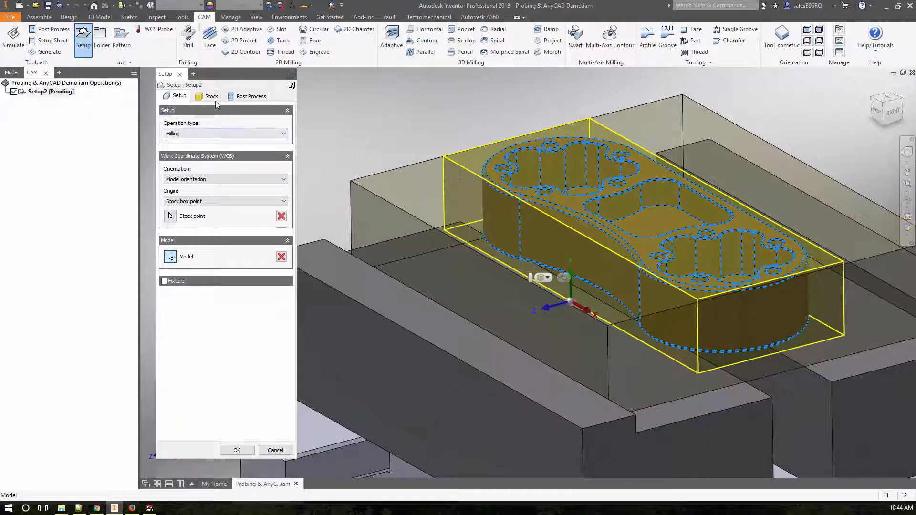
# Step: Take the stock from the translucent block solid and orient the WCS by Z axis/plane & X axis
pyautogui.click(212, 96)
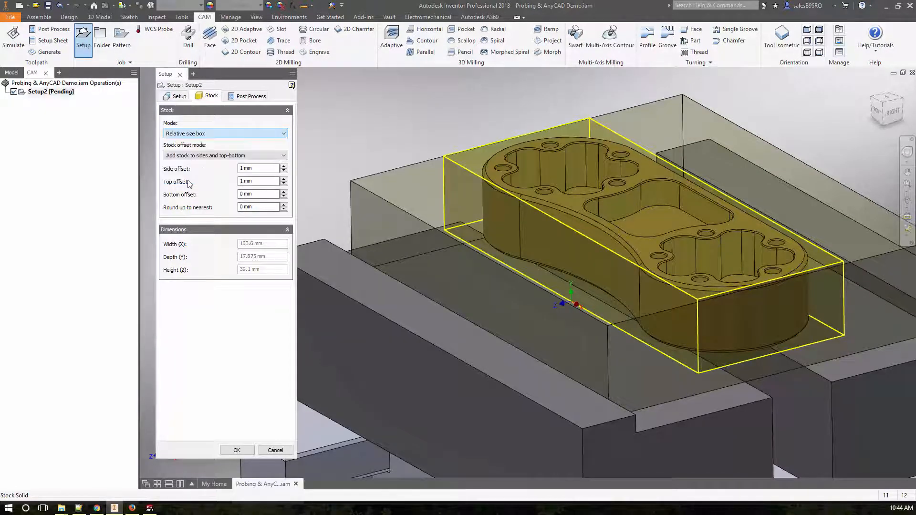
pyautogui.click(225, 134)
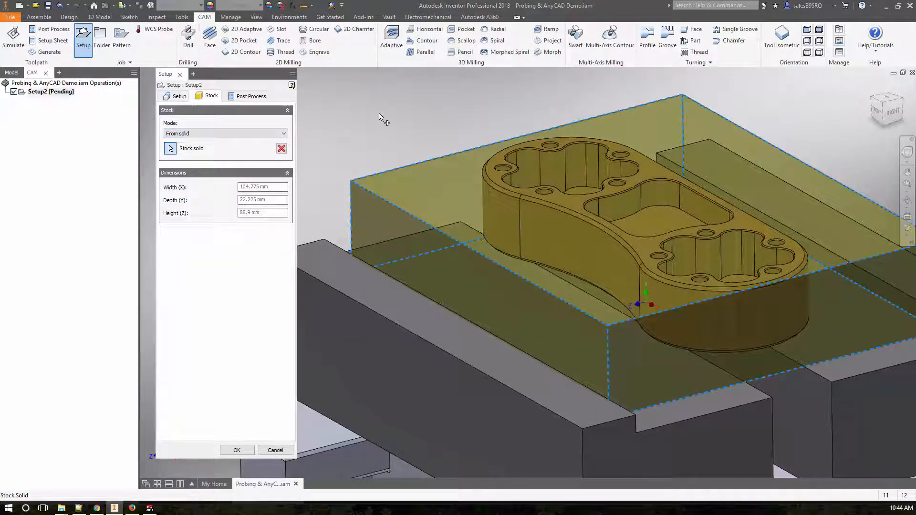
pyautogui.click(180, 96)
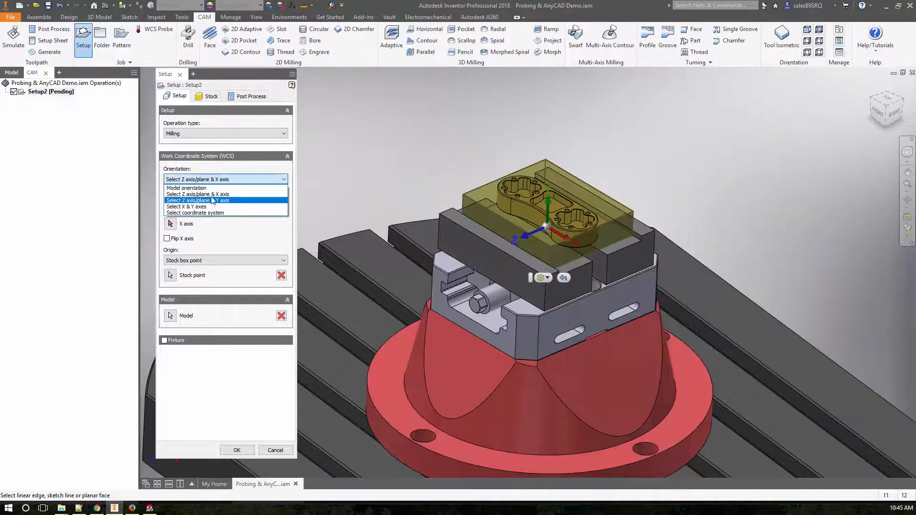
pyautogui.moveTo(198, 193)
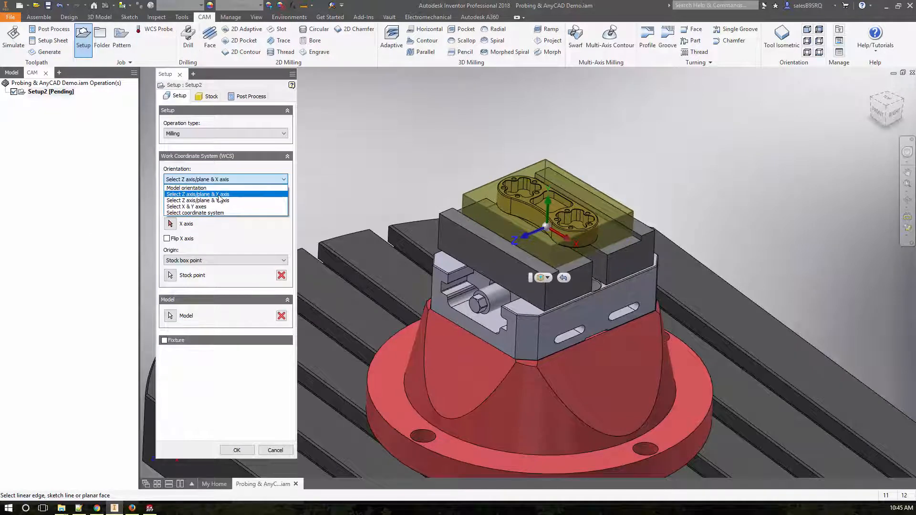
pyautogui.click(198, 193)
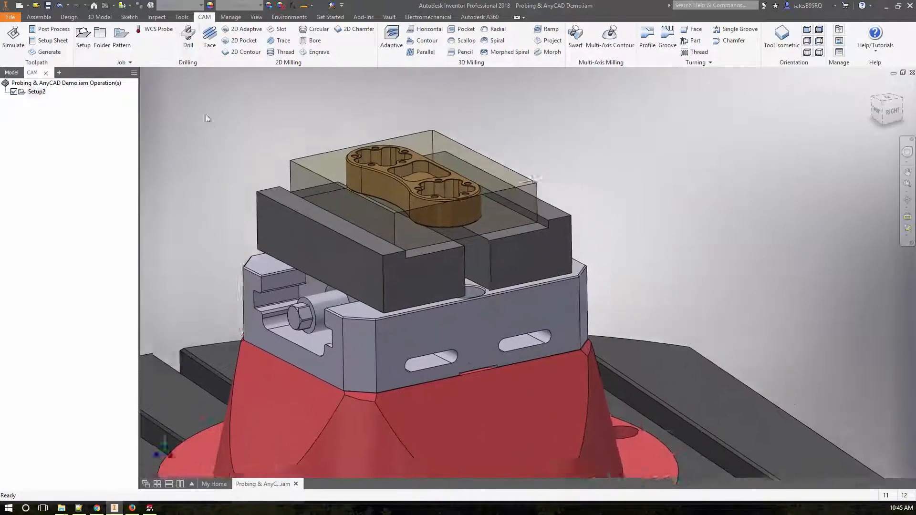
# Step: Add a WCS probe operation using the #6 Ø6 mm probe from the tool library
pyautogui.click(157, 29)
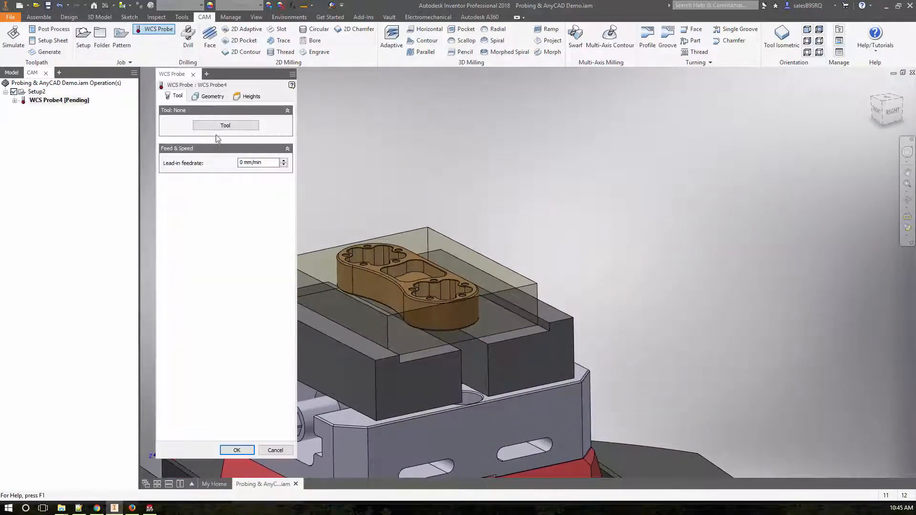
pyautogui.click(225, 125)
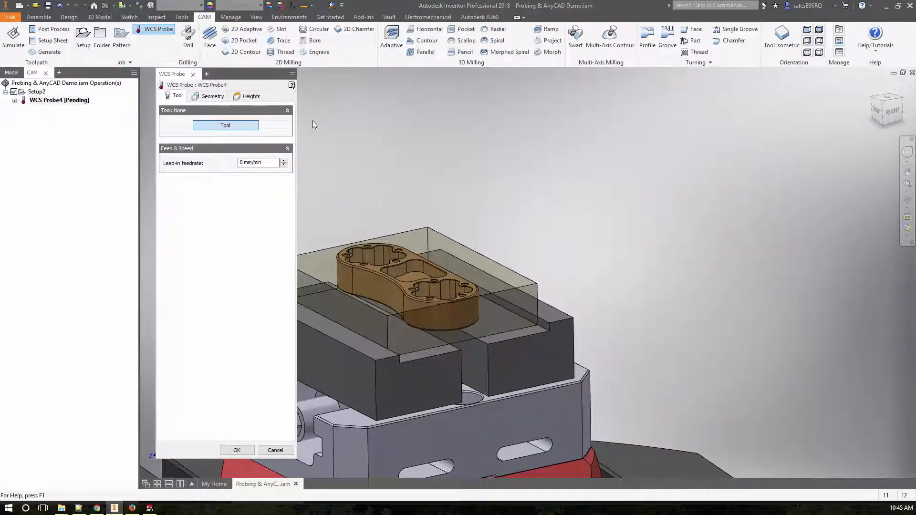
pyautogui.click(226, 125)
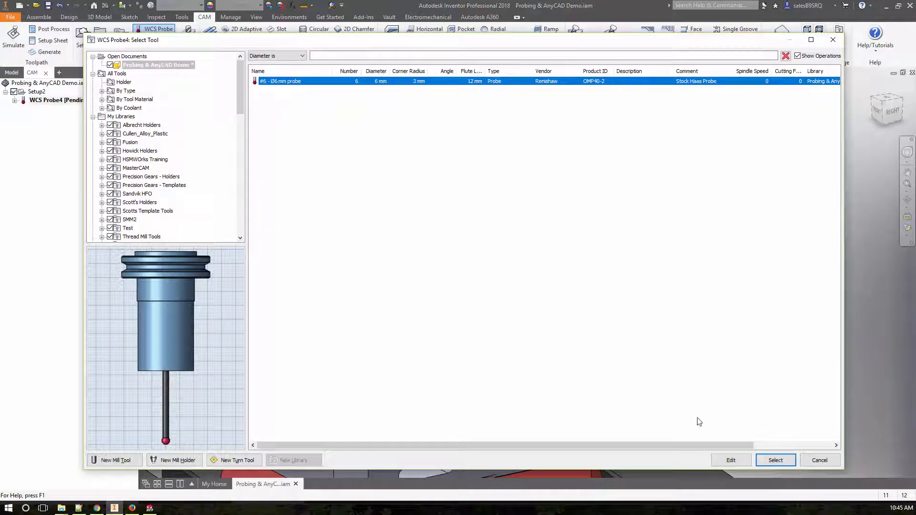
pyautogui.click(775, 460)
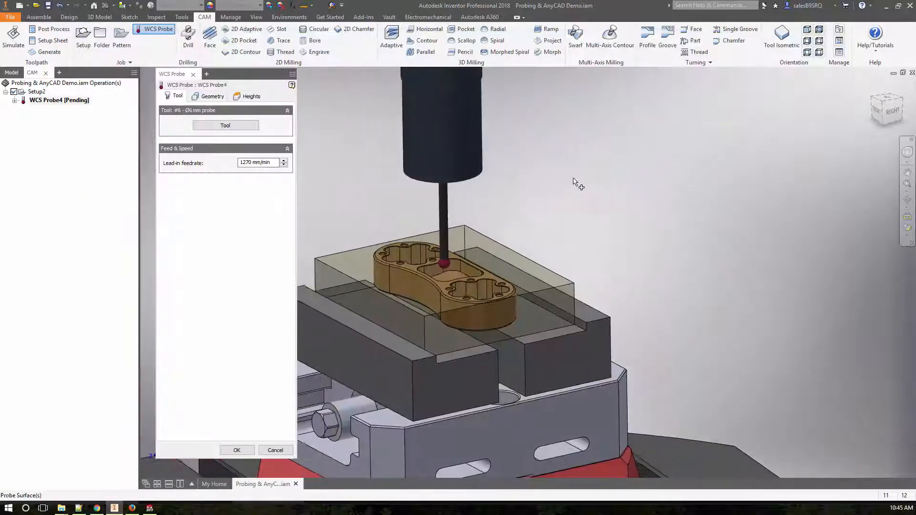
# Step: Set the probe type to Z surface at the picked point on the top face with 12 mm clearance and confirm
pyautogui.click(212, 95)
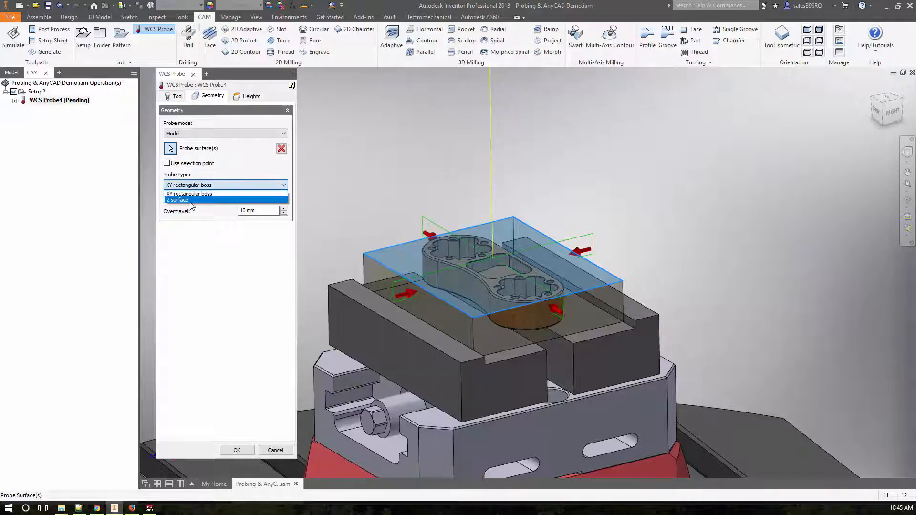
pyautogui.click(178, 199)
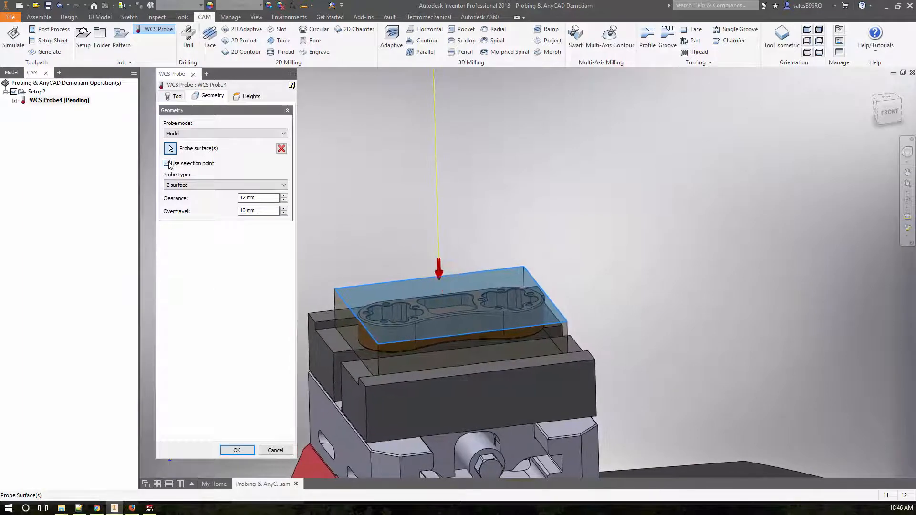
pyautogui.click(167, 164)
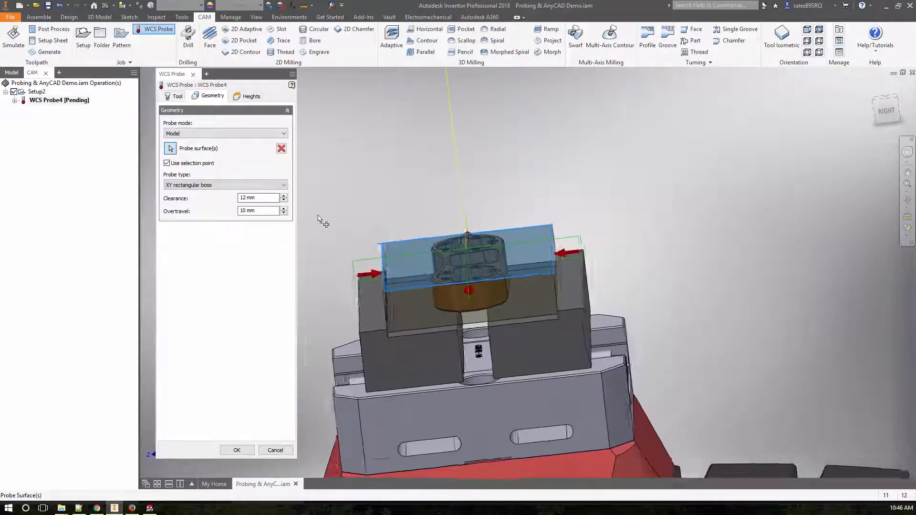
pyautogui.click(226, 185)
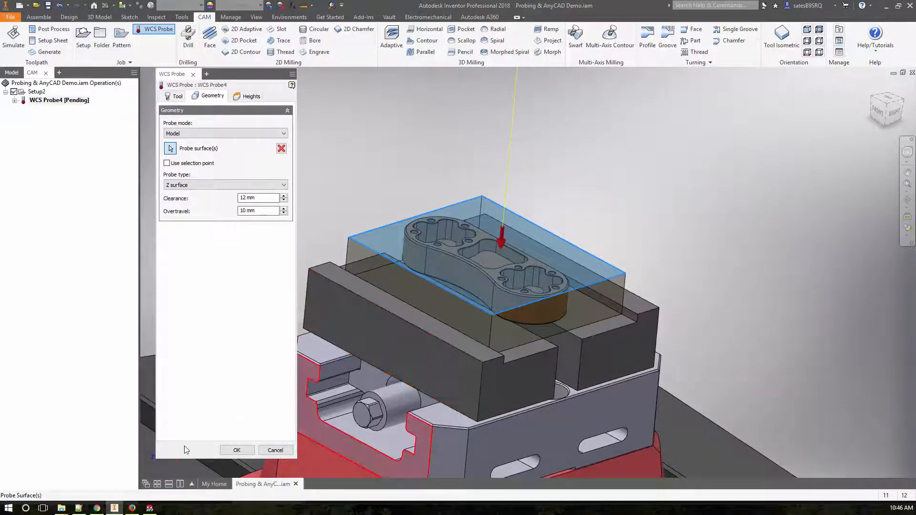
pyautogui.click(236, 450)
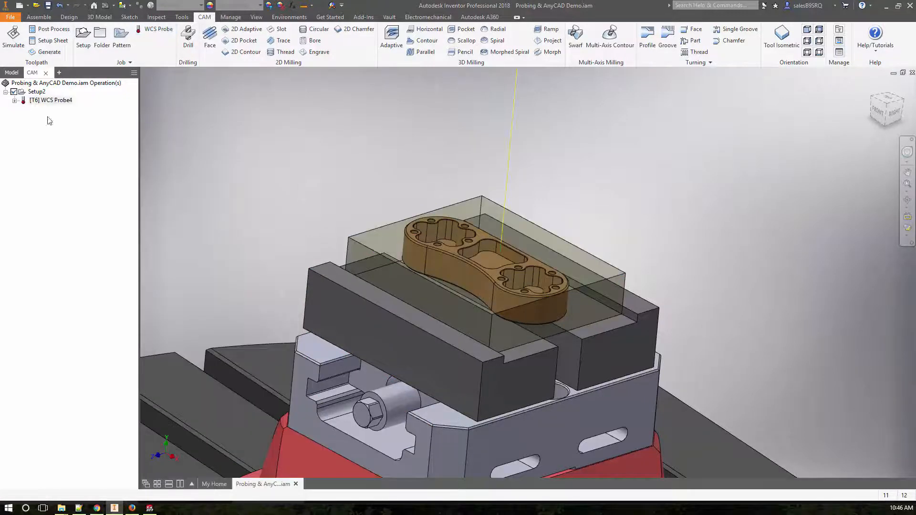
# Step: Rename WCS Probe4 to Z Surface Probe
pyautogui.doubleClick(53, 100)
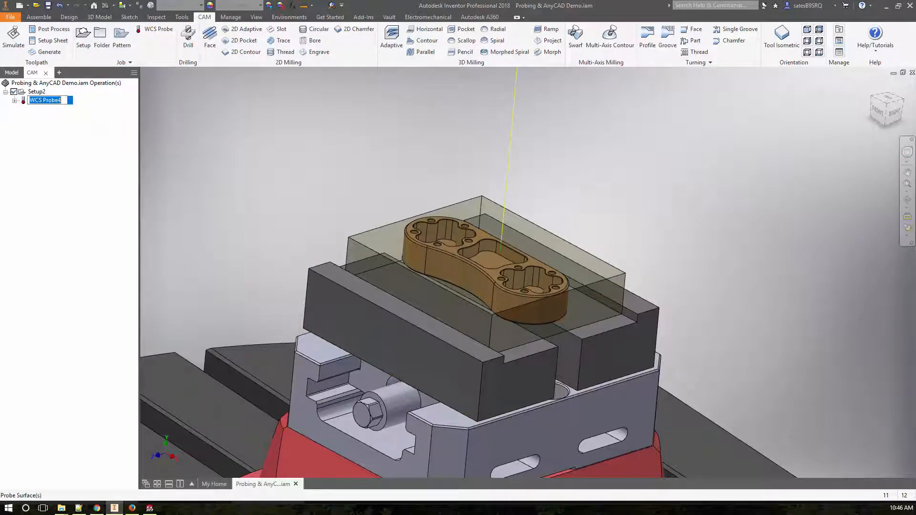
pyautogui.write('Z Surface')
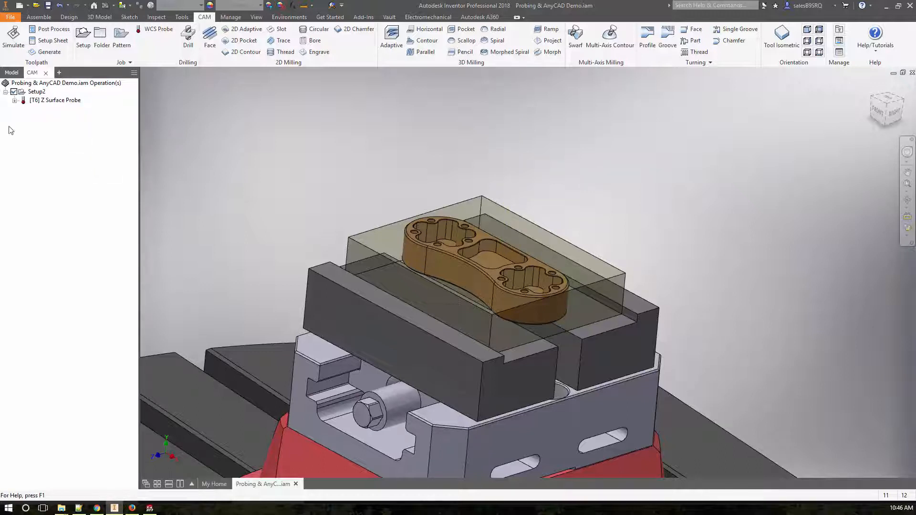
# Step: Add a second WCS probe with the 6 mm probe and a 13 mm clearance height offset
pyautogui.click(158, 30)
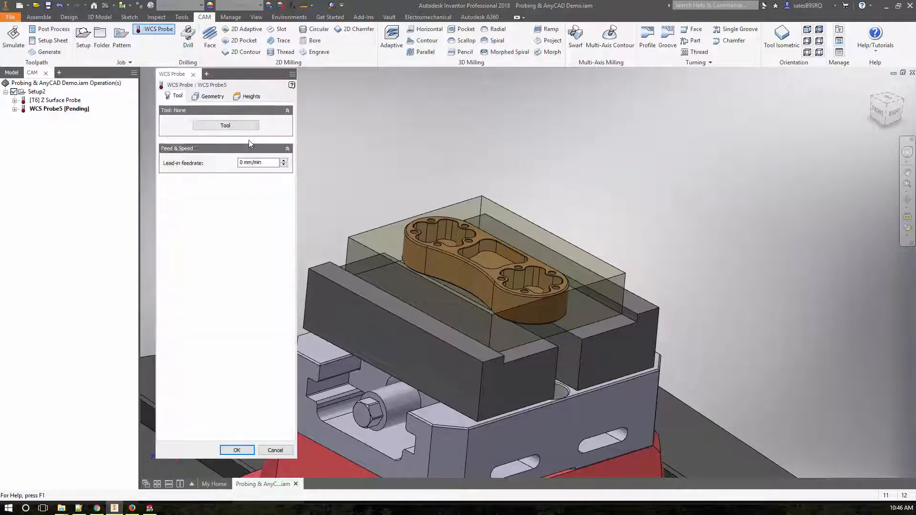
pyautogui.click(225, 125)
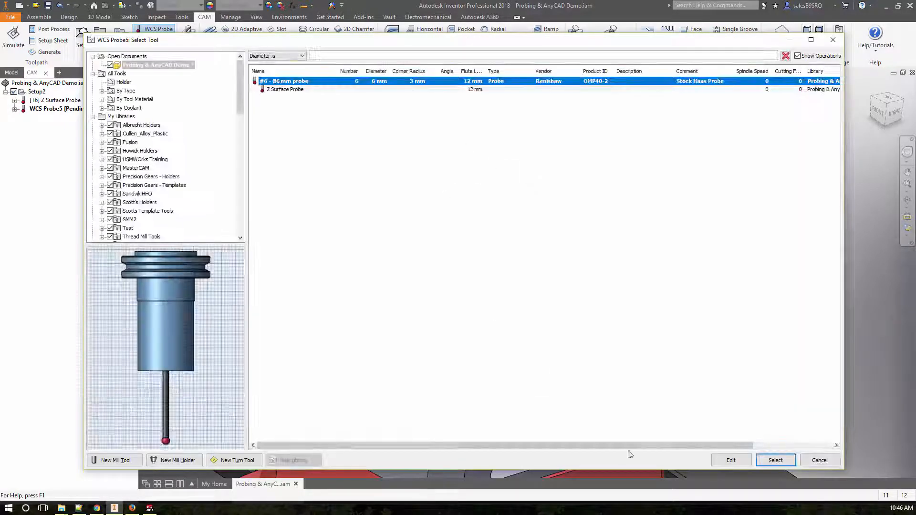
pyautogui.click(775, 460)
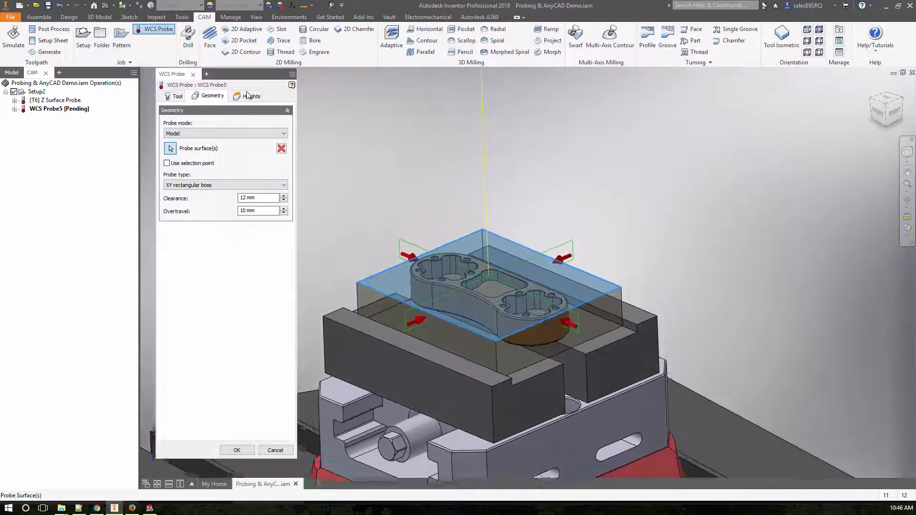
pyautogui.click(251, 95)
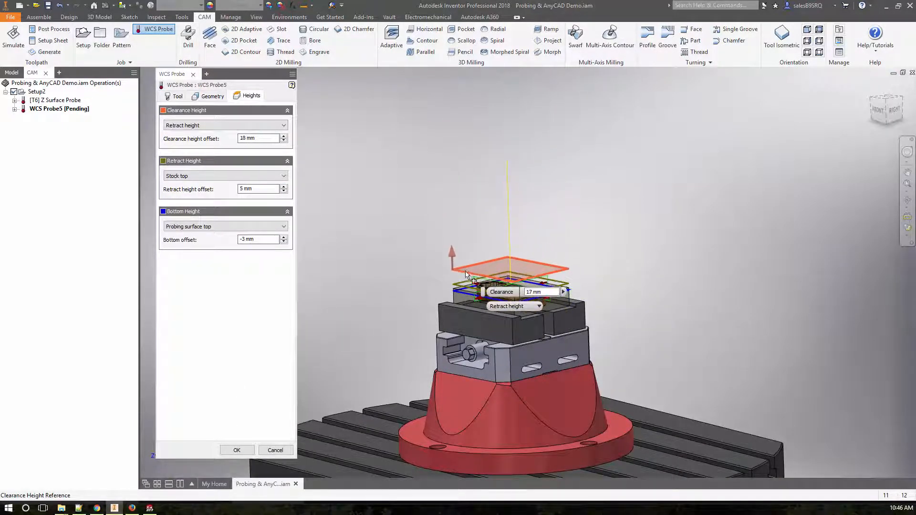
pyautogui.write('13')
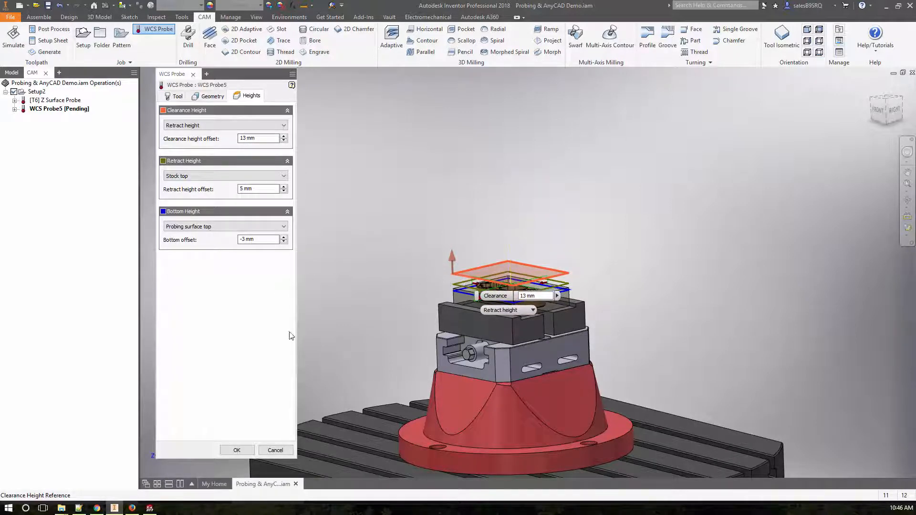
pyautogui.click(237, 449)
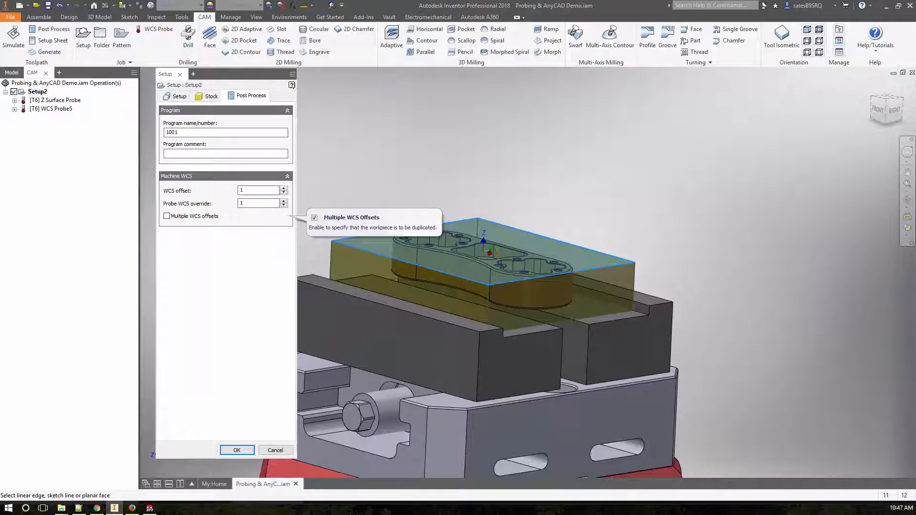
# Step: Keep Setup2's Probe WCS override at 1 in its post process settings
pyautogui.click(260, 203)
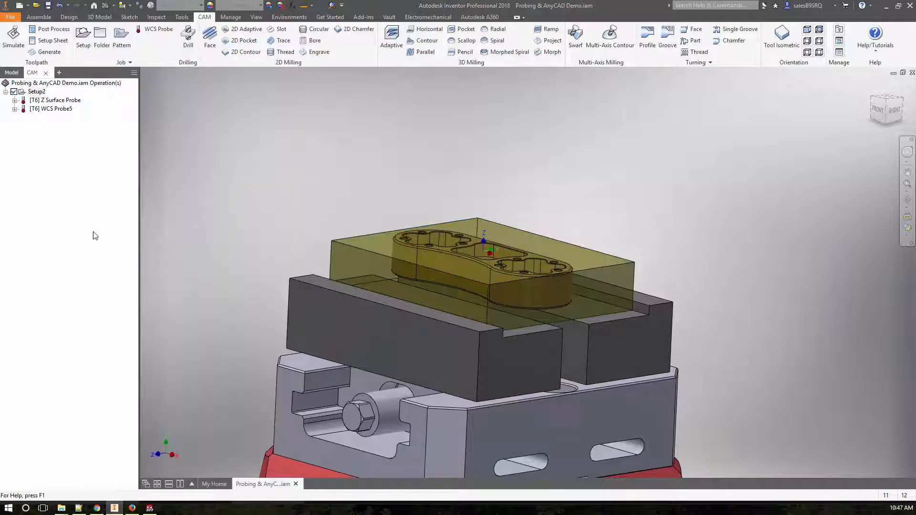
# Step: Rename WCS Probe5 to XY Rectangular Boss Probe
pyautogui.click(52, 109)
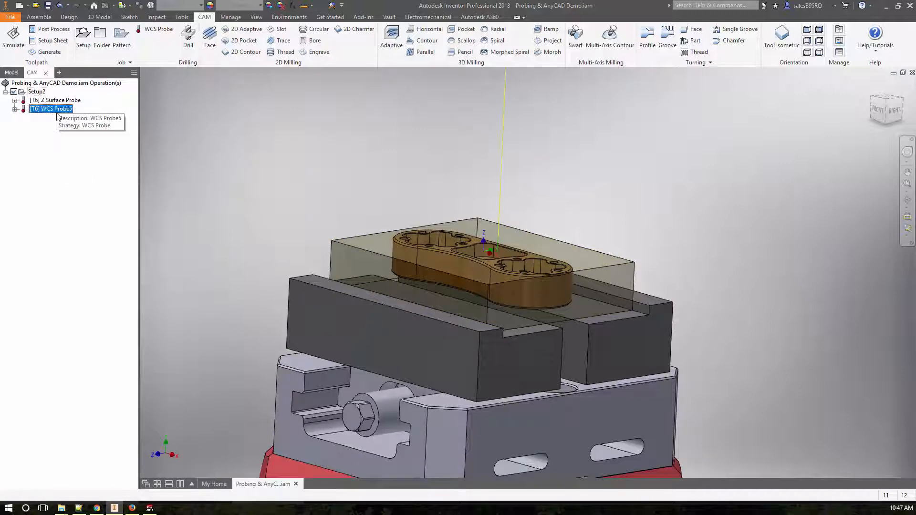
pyautogui.doubleClick(49, 109)
pyautogui.write('XY Rectangular')
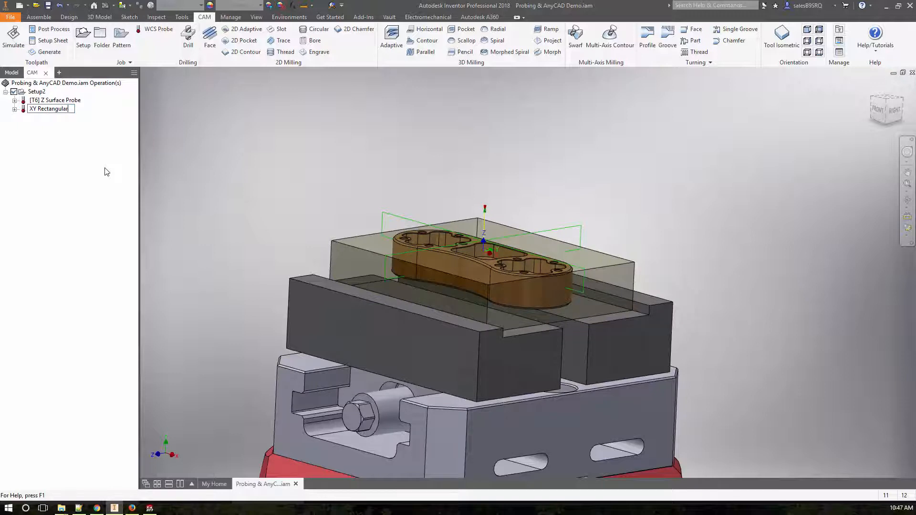
pyautogui.write('Boss Probe')
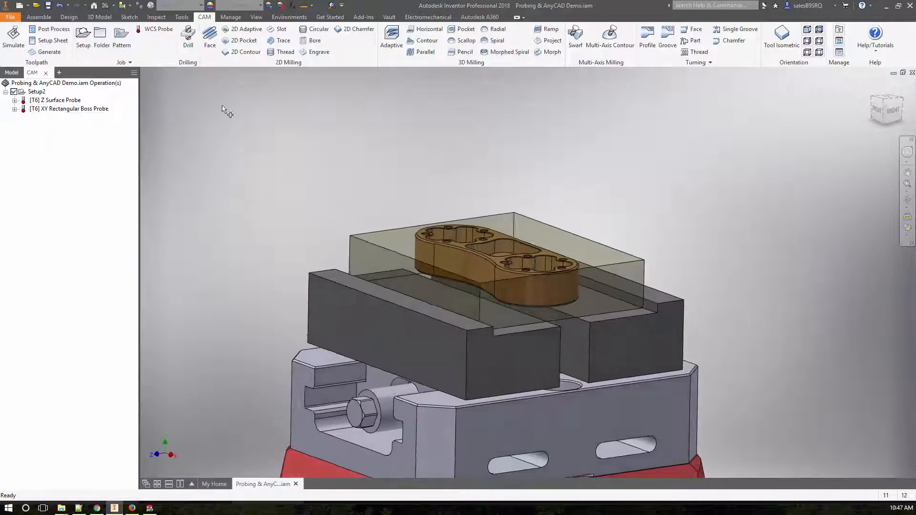
# Step: Create an Angle along X-axis probe on the side face using the selection point with 80 mm spacing
pyautogui.click(158, 30)
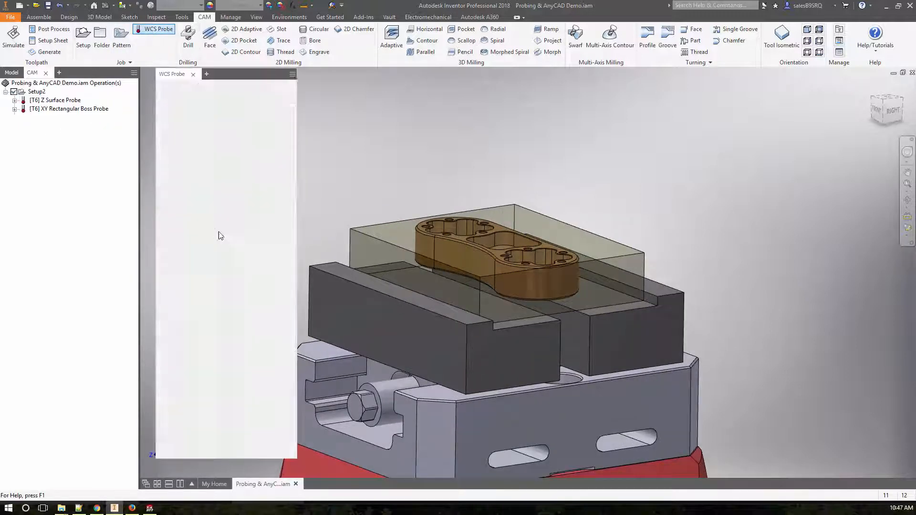
pyautogui.click(158, 30)
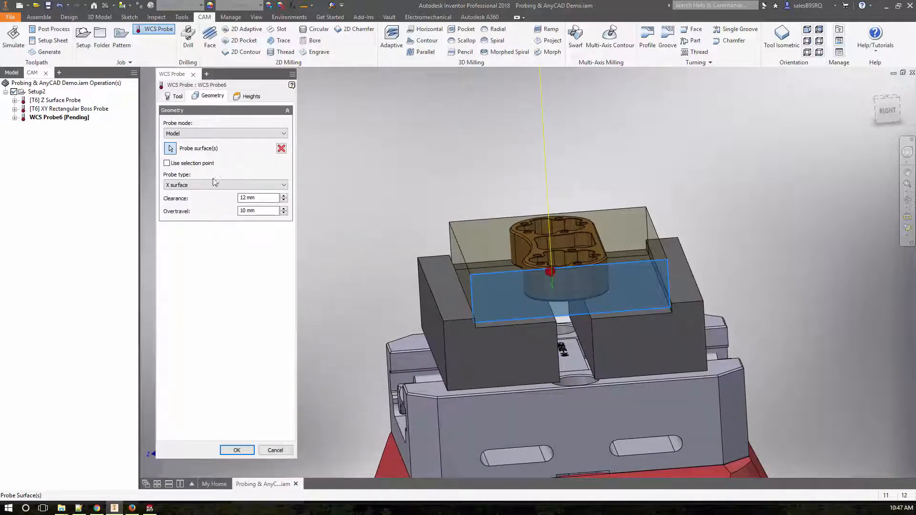
pyautogui.click(225, 185)
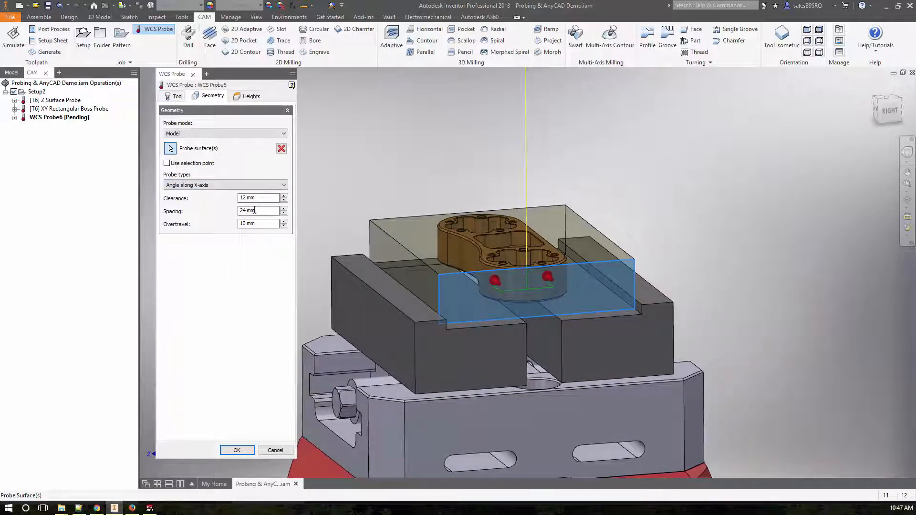
pyautogui.write('100')
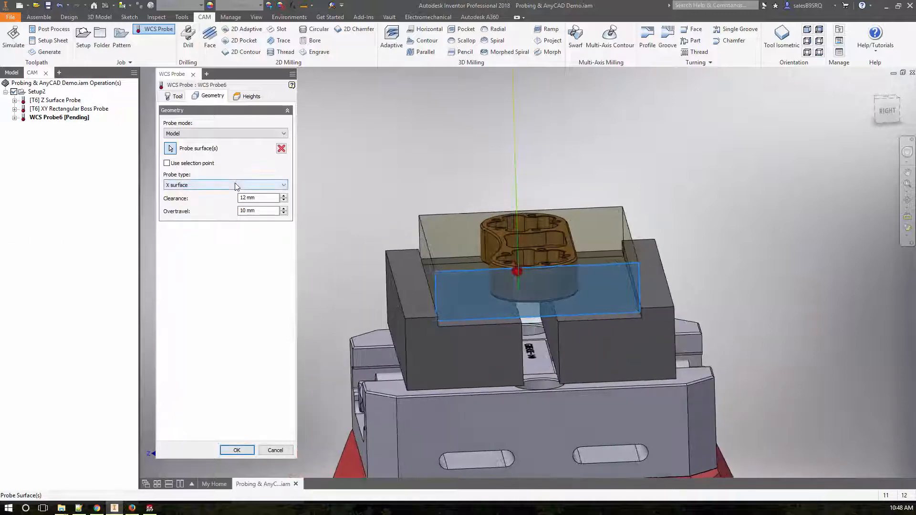
pyautogui.click(225, 185)
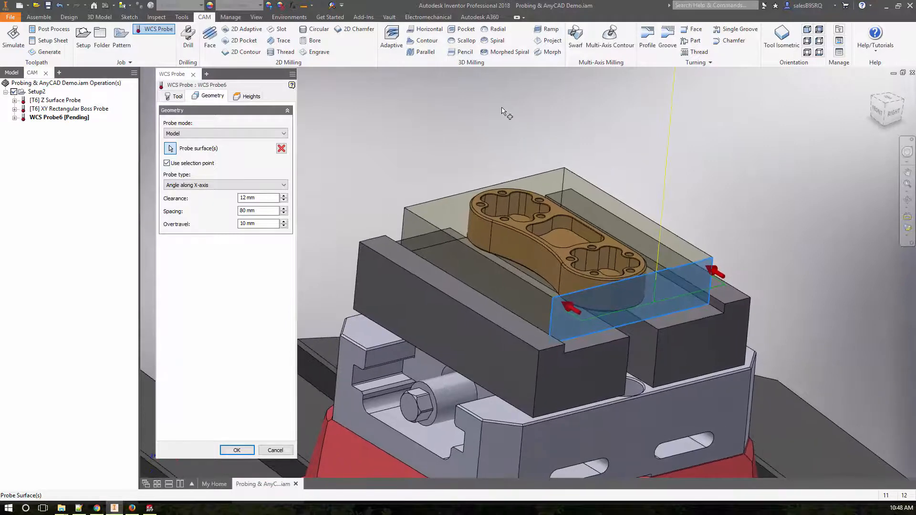
pyautogui.click(237, 450)
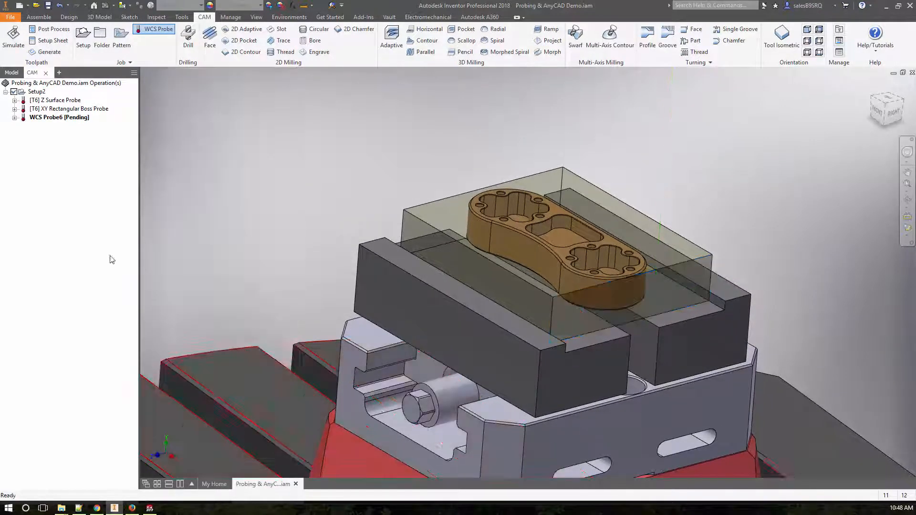
# Step: Rename WCS Probe6 to 'Angle along X axis Probe' and select Setup2 for posting
pyautogui.doubleClick(58, 117)
pyautogui.write('X ax')
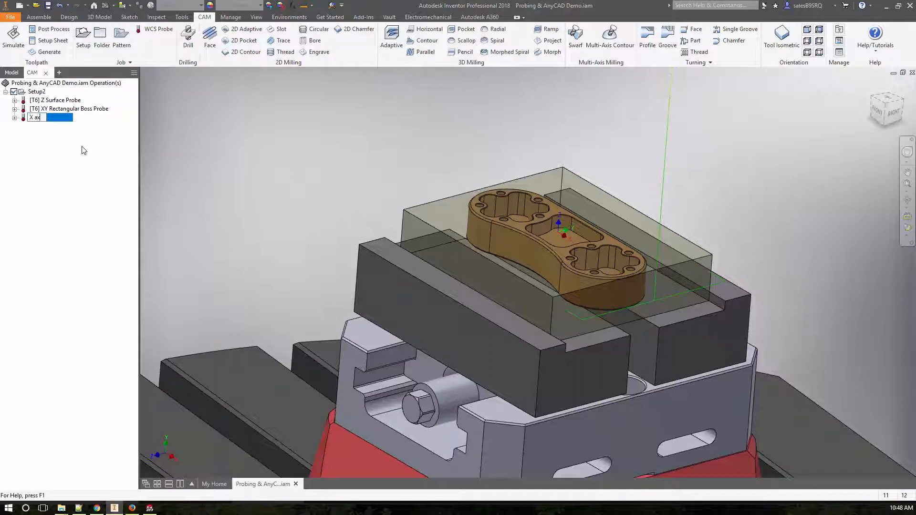
pyautogui.write('ANg')
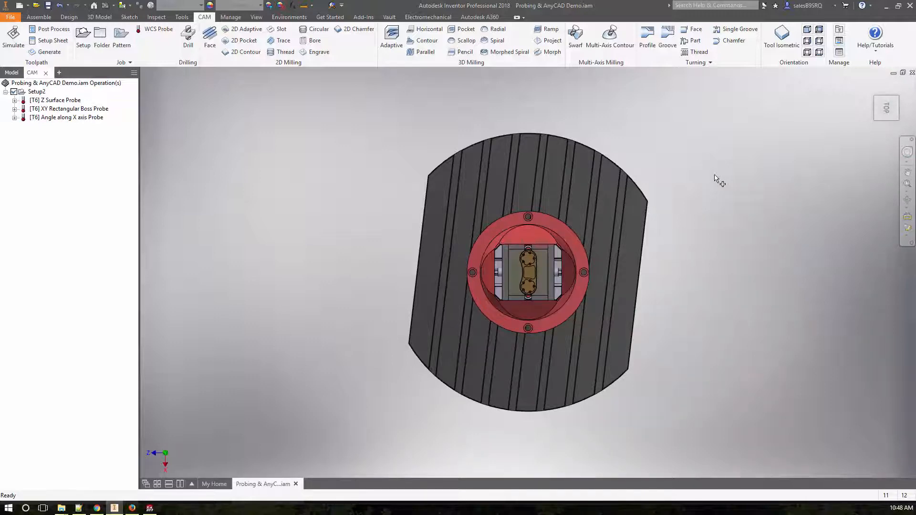
pyautogui.click(67, 117)
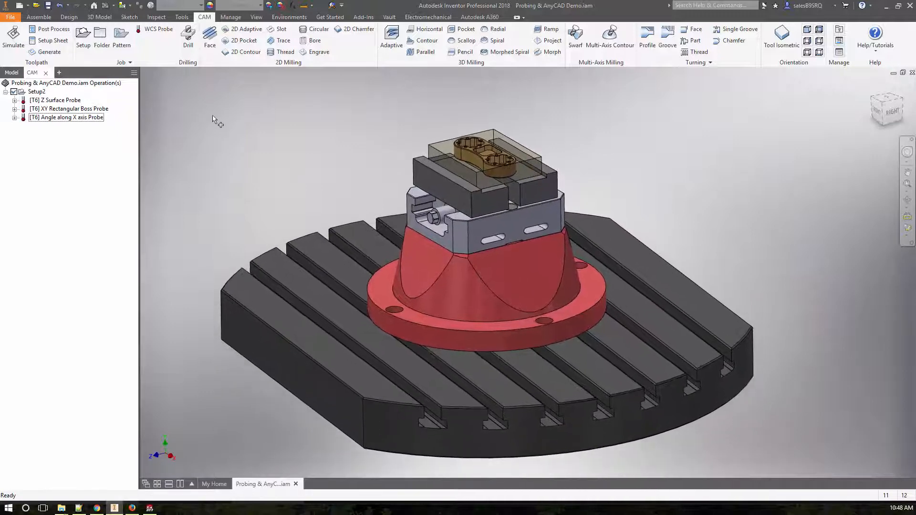
pyautogui.click(36, 92)
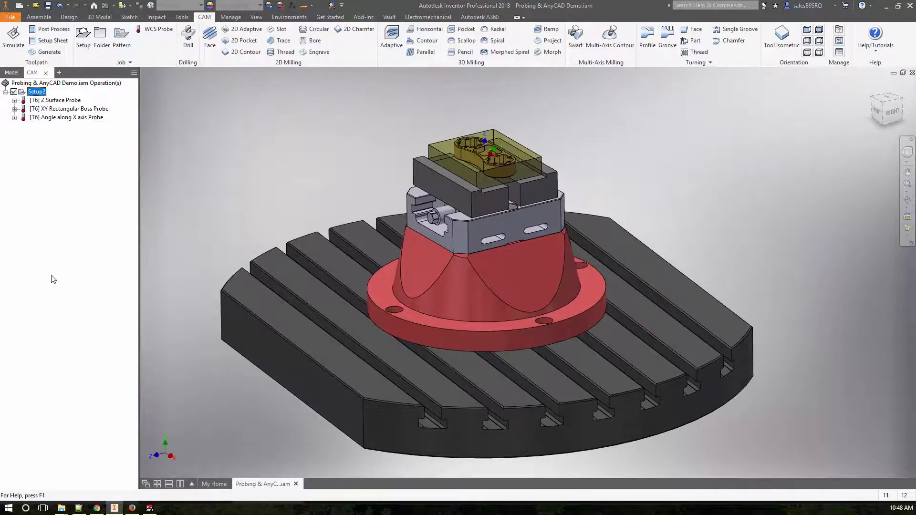
# Step: Post process Setup2 with the Haas post and save the program as 1001.nc
pyautogui.click(54, 29)
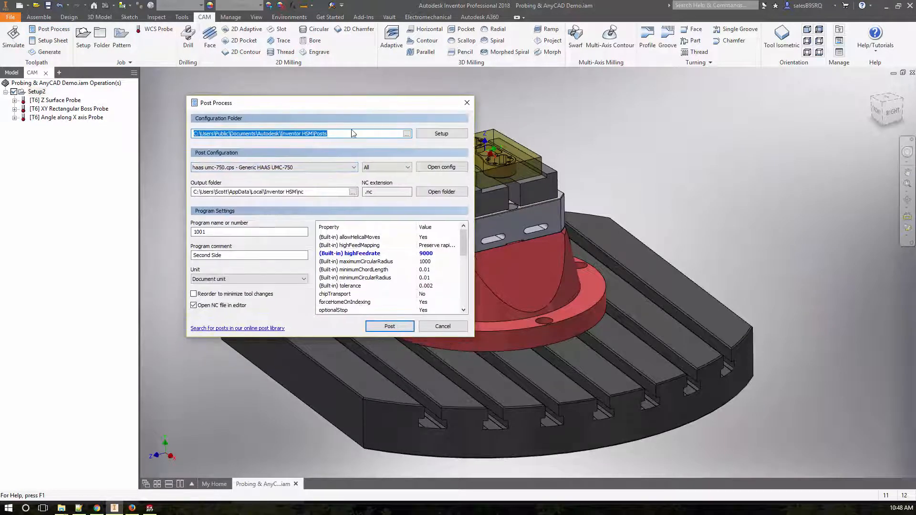
pyautogui.click(441, 326)
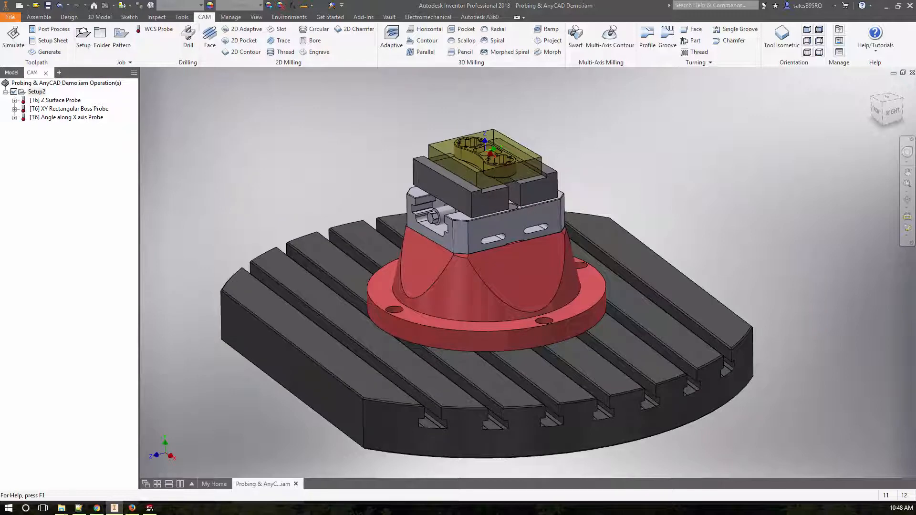
pyautogui.click(54, 28)
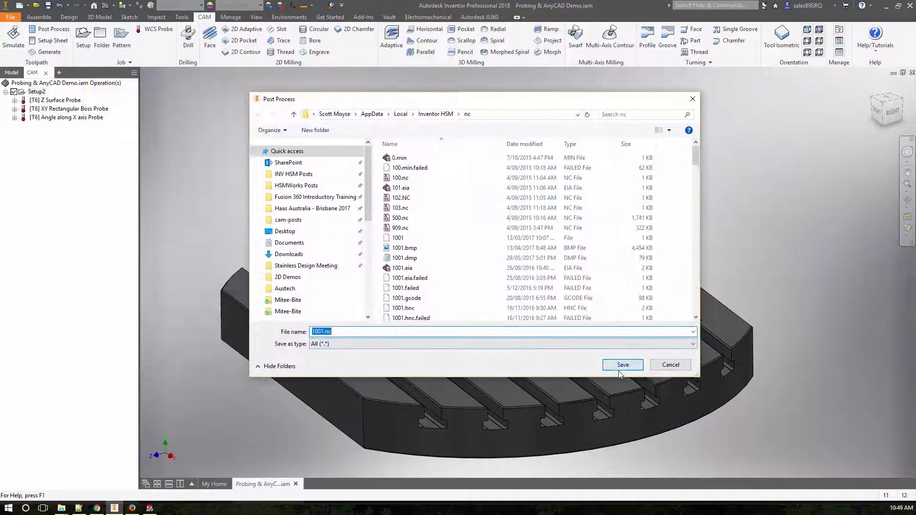
pyautogui.click(622, 365)
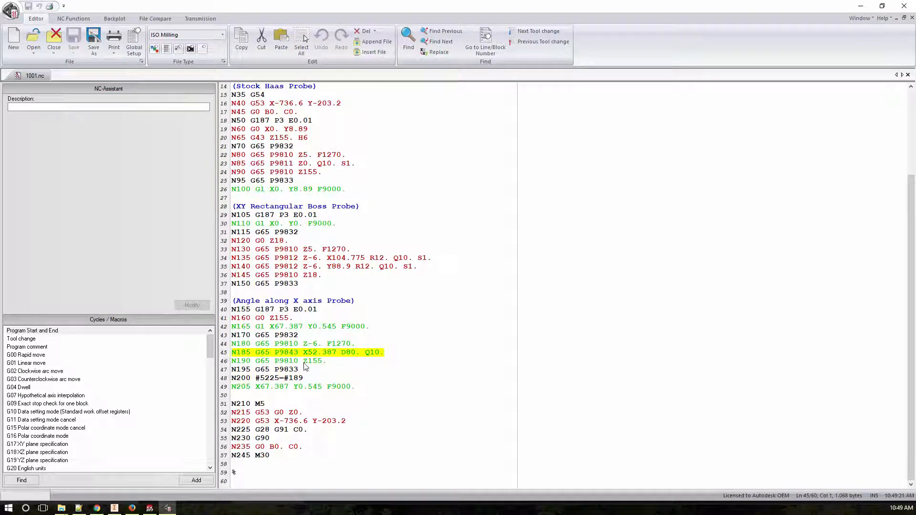
# Step: Highlight the #5225 macro variable on line N200 after the angle probe cycle
pyautogui.click(302, 378)
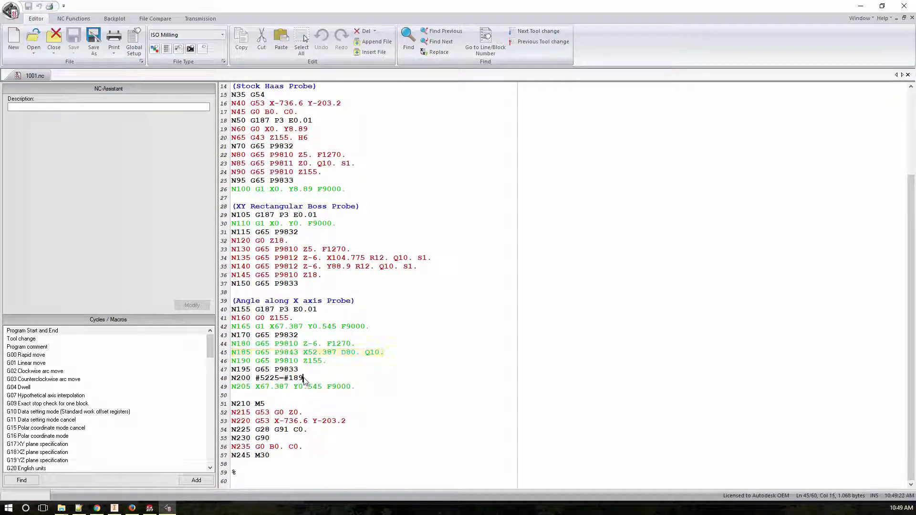
pyautogui.doubleClick(294, 378)
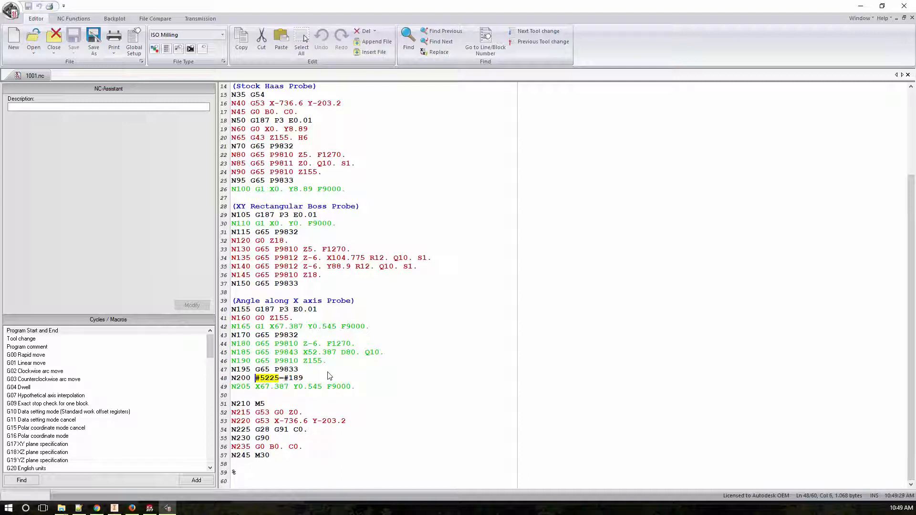
pyautogui.moveTo(781, 43)
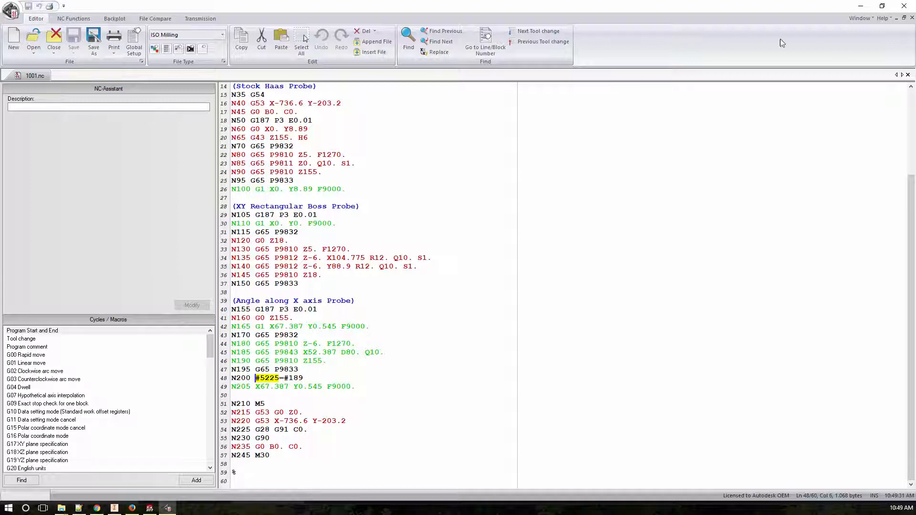